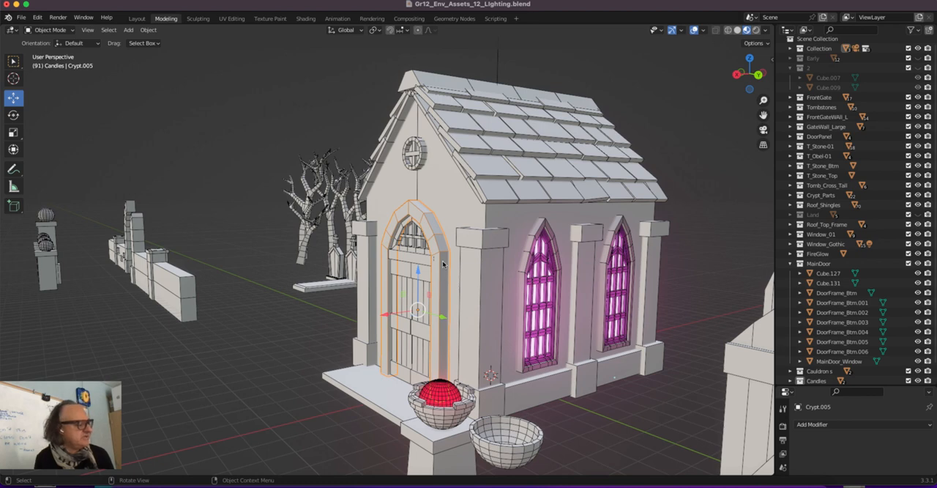
mouse_move(412, 261)
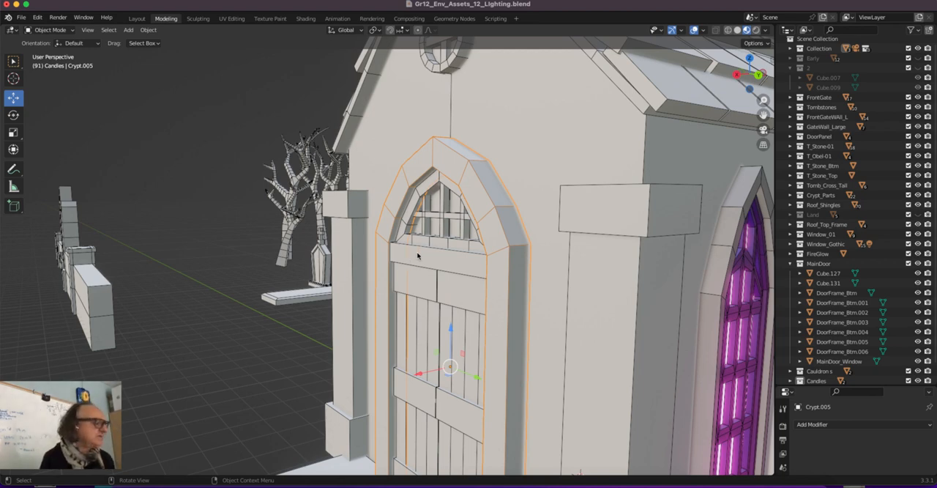
mouse_move(401, 213)
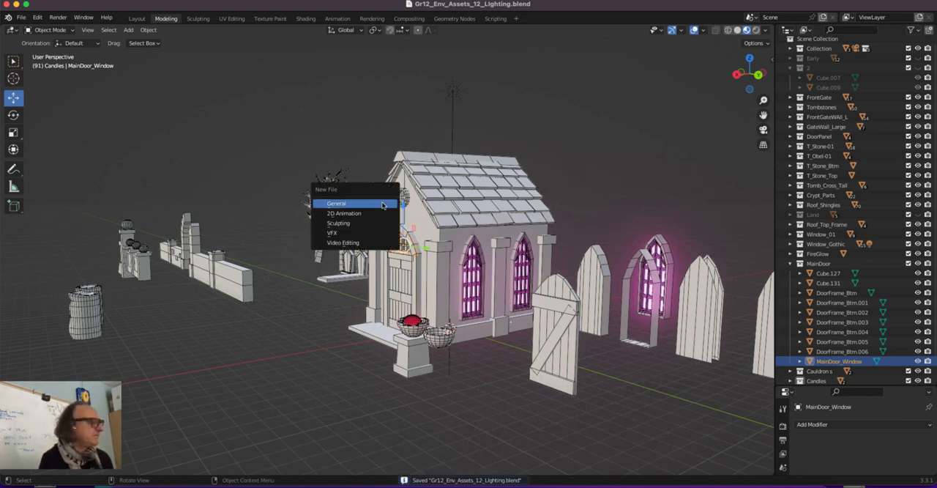
Start a new General scene and scale the default cube down to 0.5
click(336, 203)
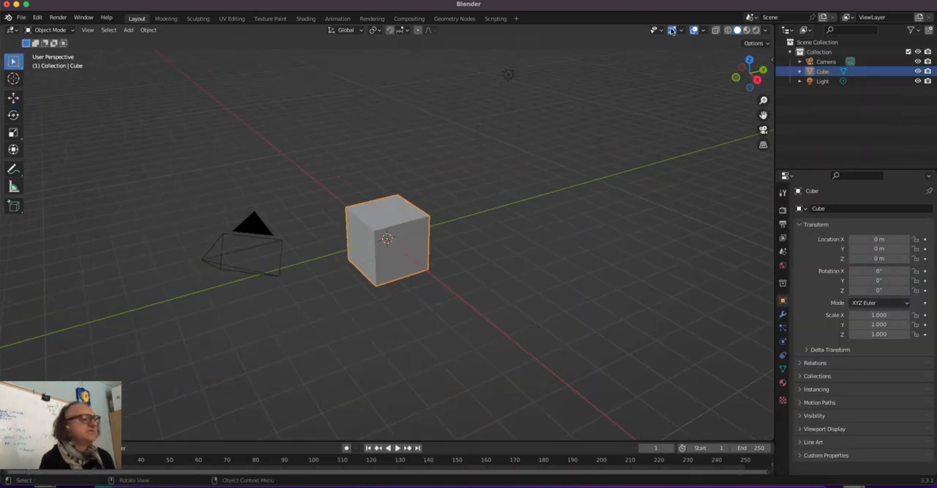
click(703, 30)
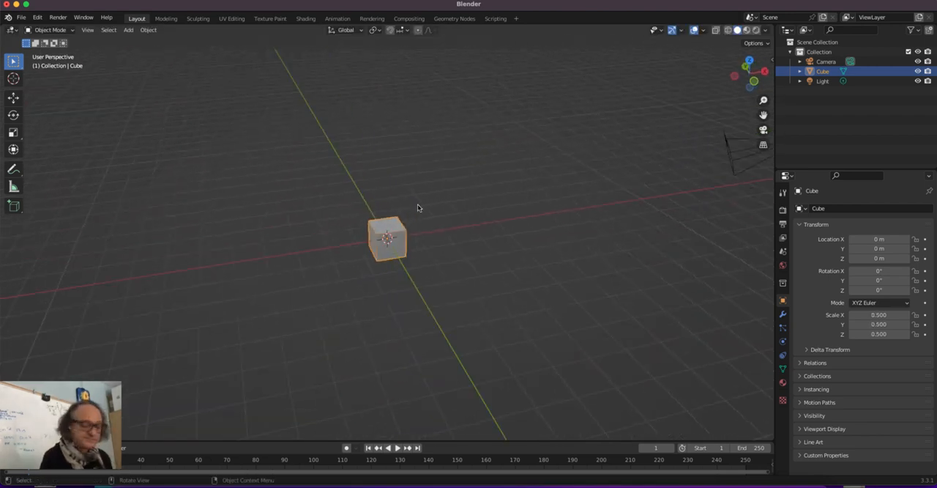
drag(418, 209, 465, 221)
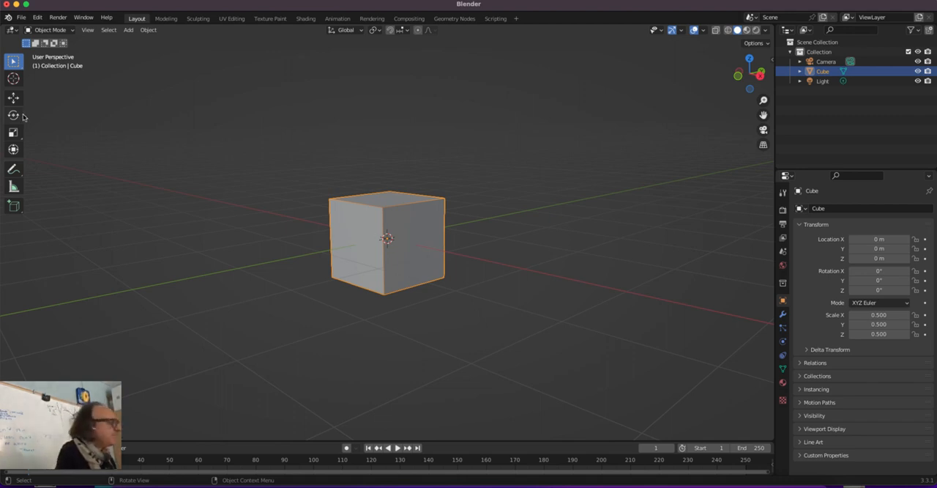
click(14, 99)
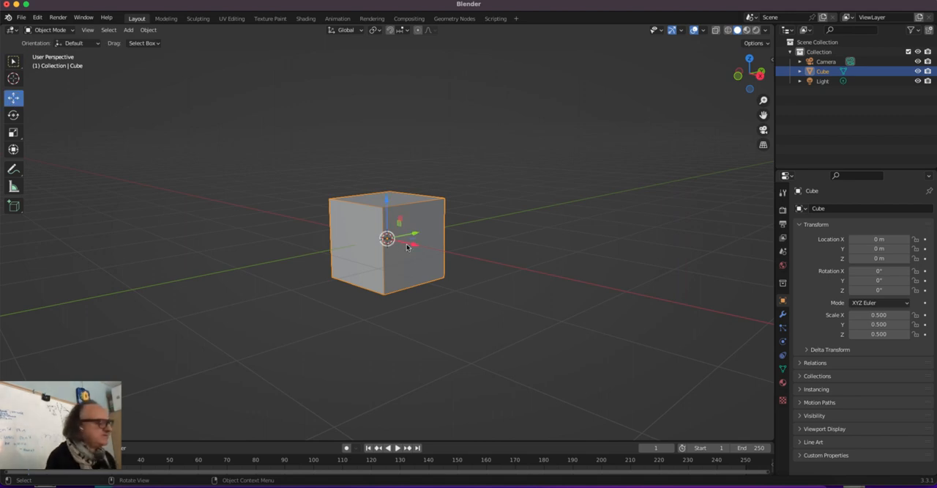
Shift the cube along X and add a 12-vertex cylinder at the centre
click(128, 30)
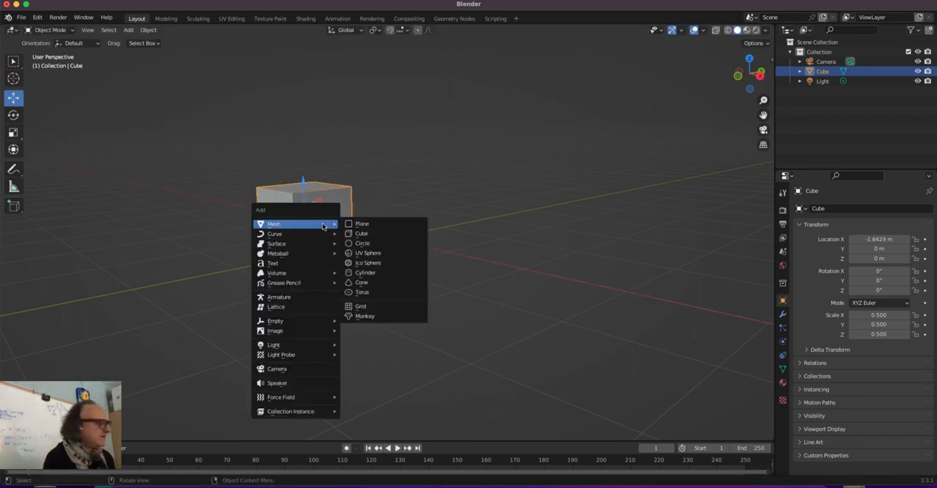
click(365, 272)
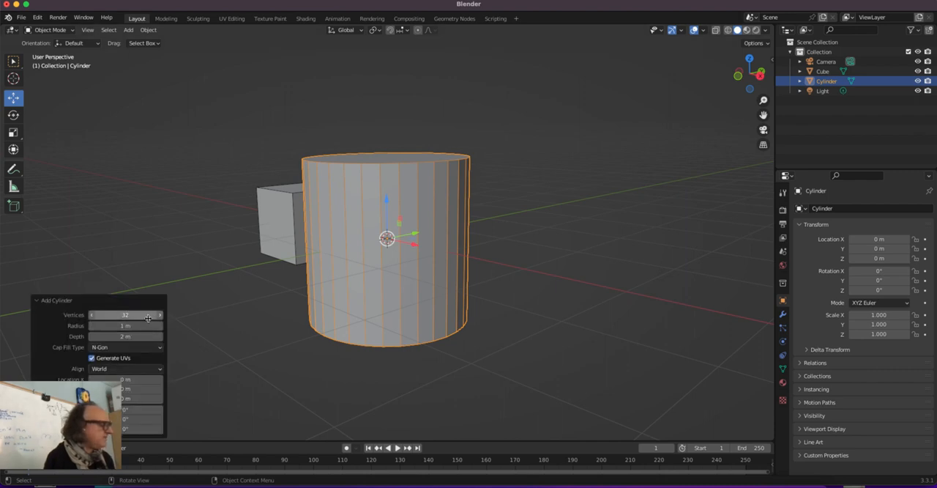
click(124, 315)
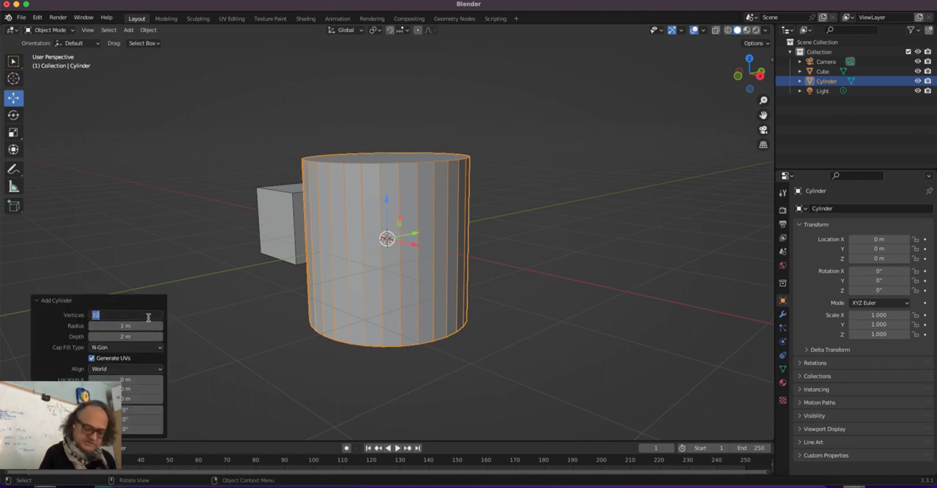
text(12)
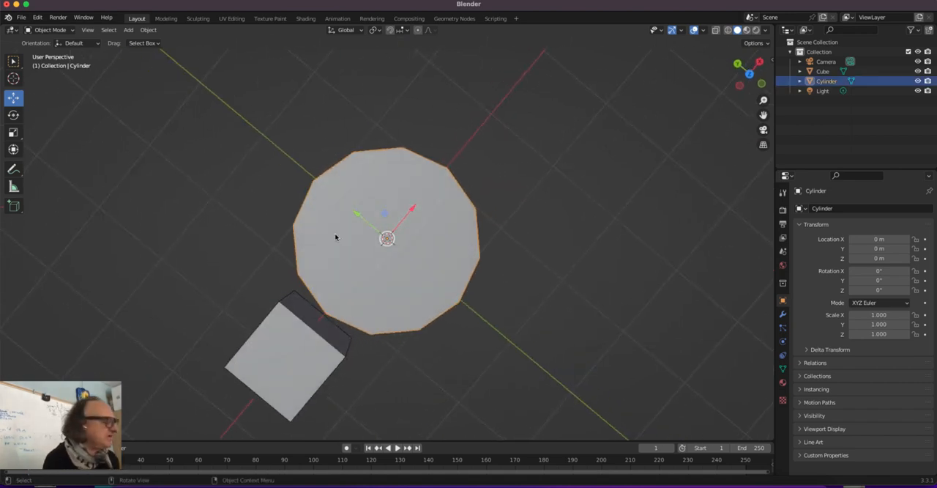
drag(336, 237, 244, 283)
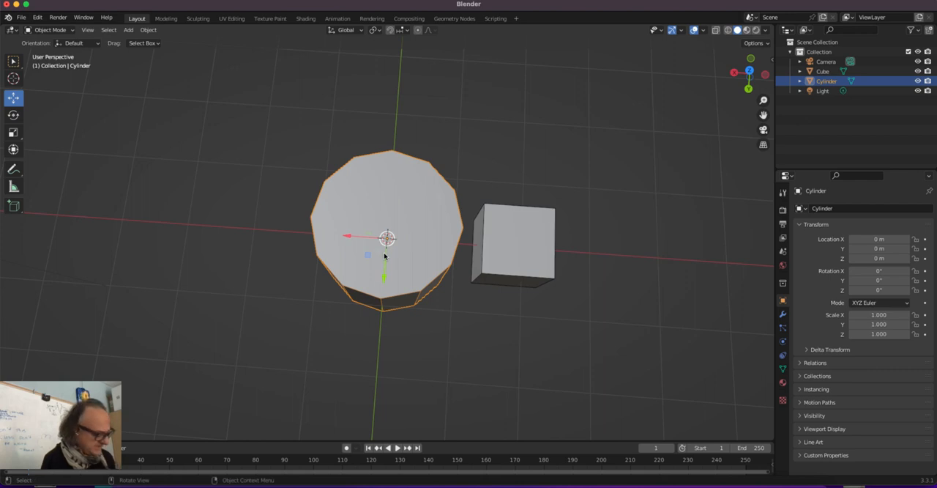
In top view, delete the cylinder's caps and lower faces, edges and vertices
key(Tab)
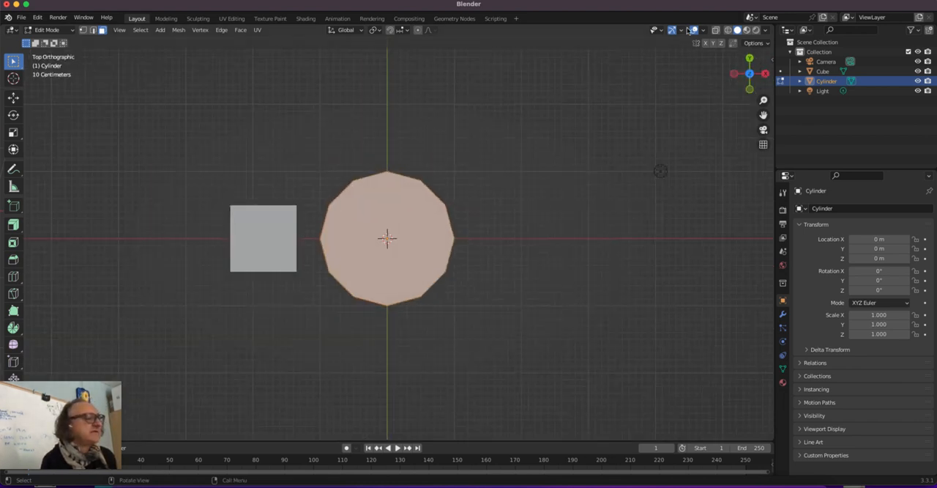
click(716, 30)
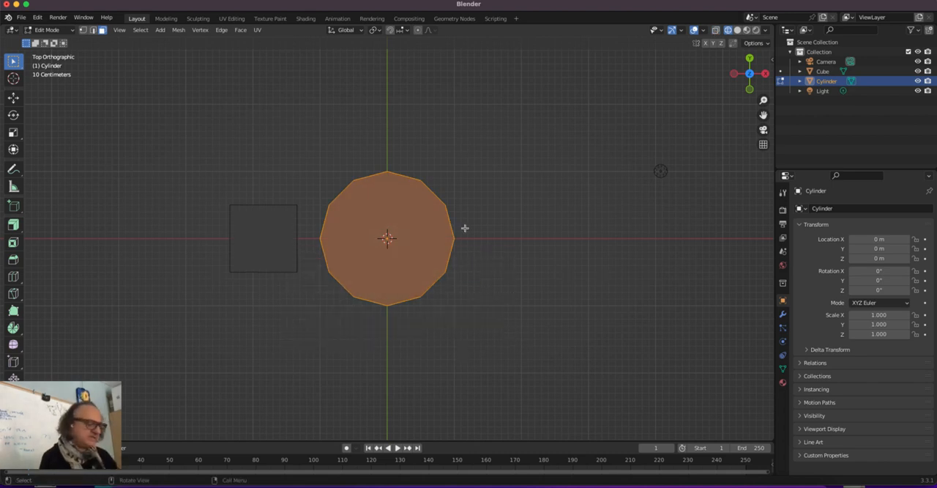
mouse_move(199, 277)
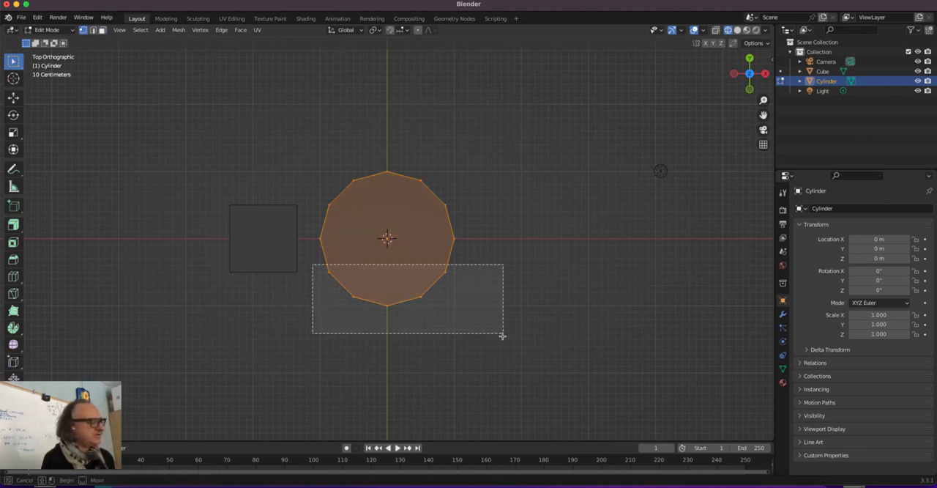
key(x)
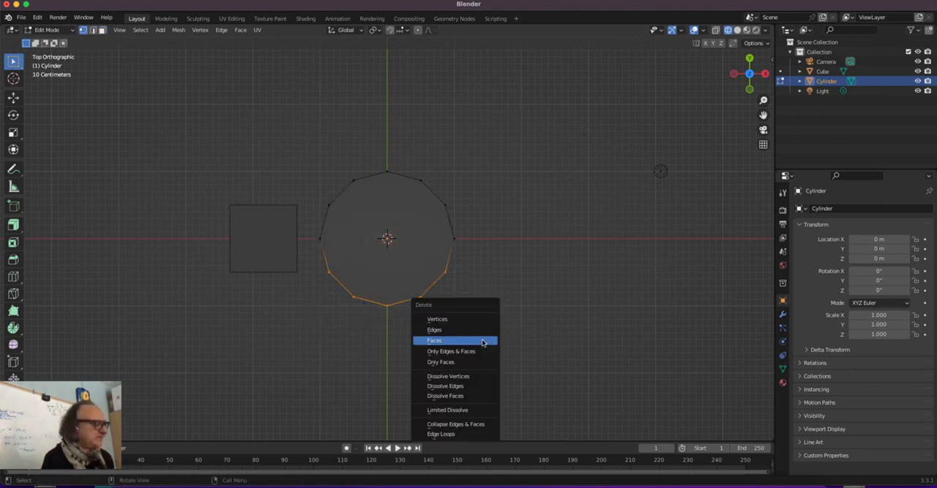
mouse_move(454, 330)
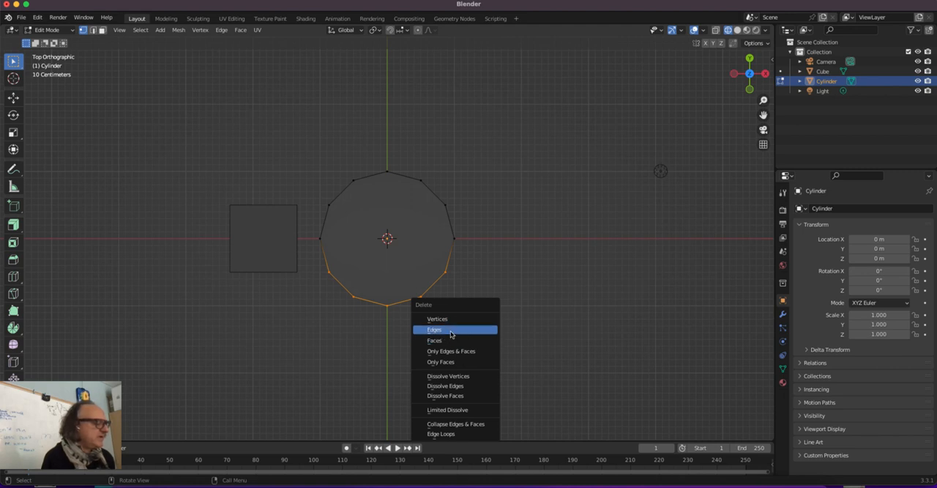
click(433, 328)
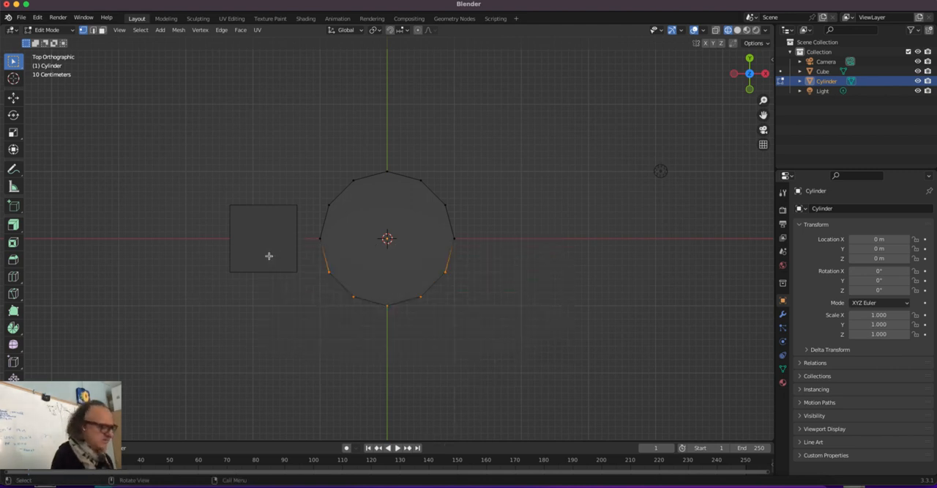
key(x)
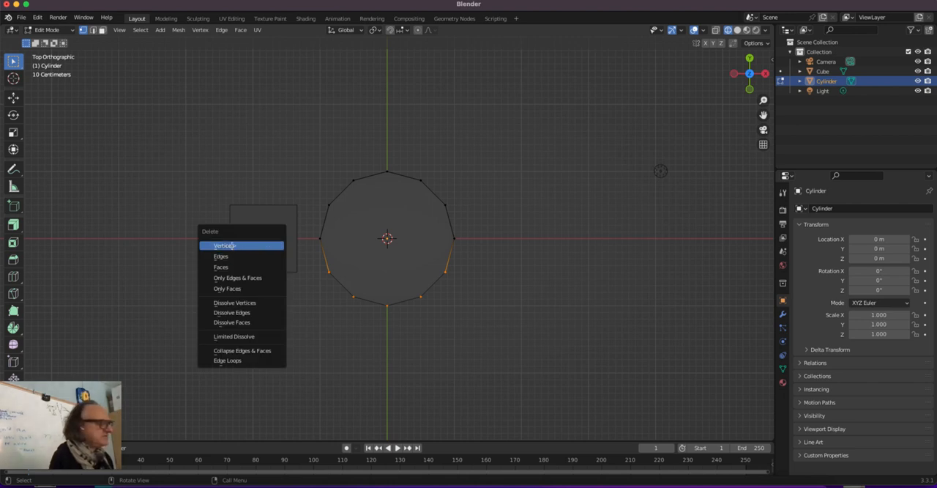
click(225, 245)
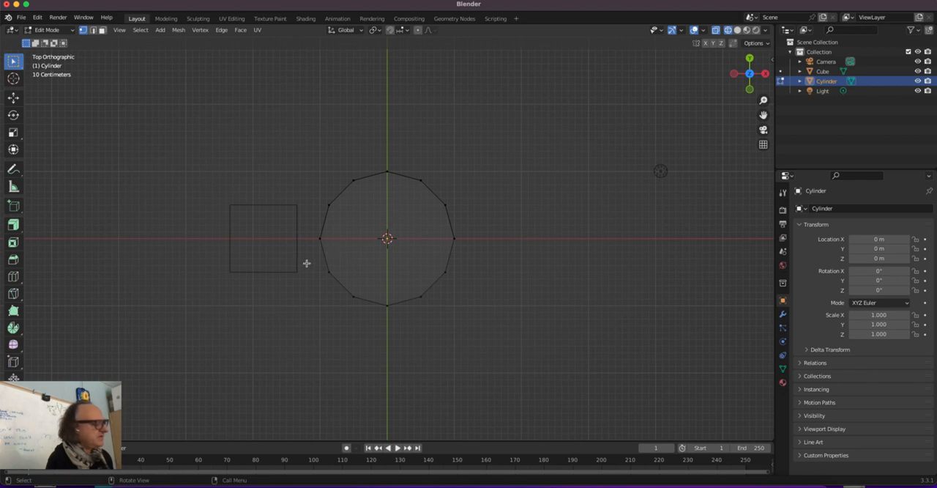
key(x)
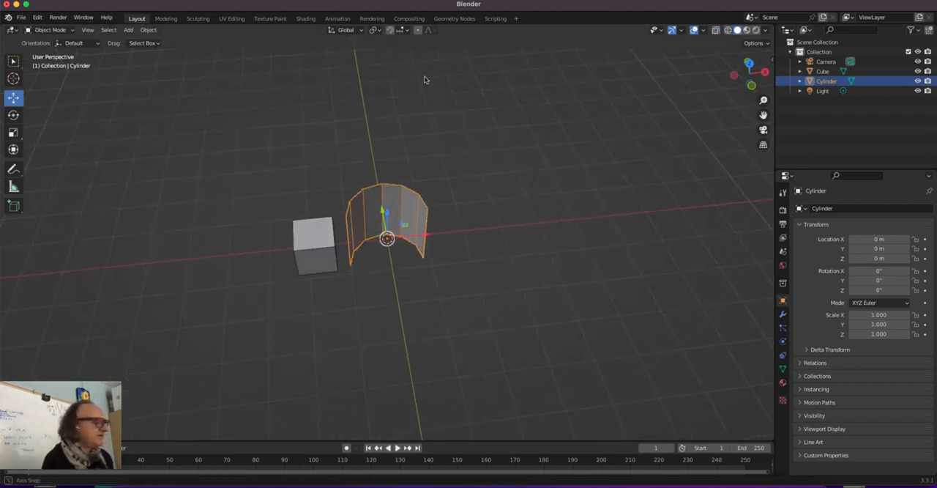
Rotate the wall 90° around X and scale its Z to about 0.294
drag(425, 81, 386, 273)
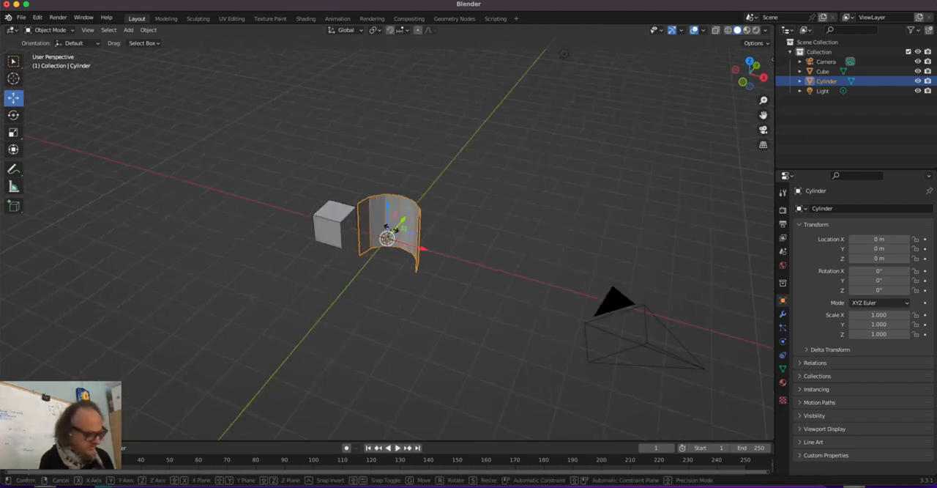
key(r)
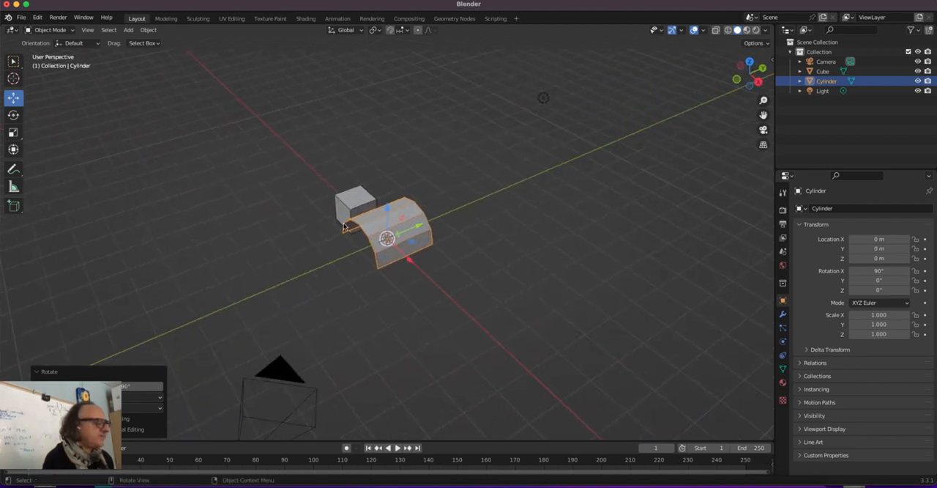
key(s)
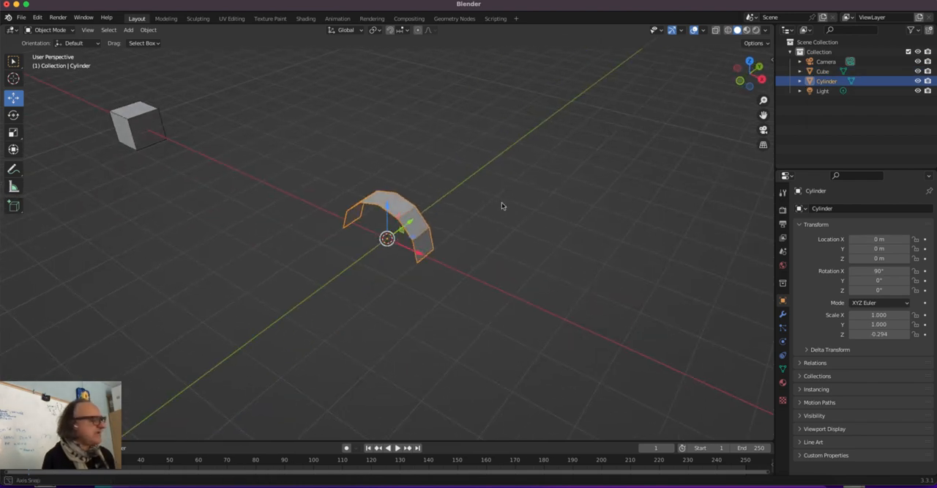
Select all the arch's faces and extrude them along their normals for thickness
key(Tab)
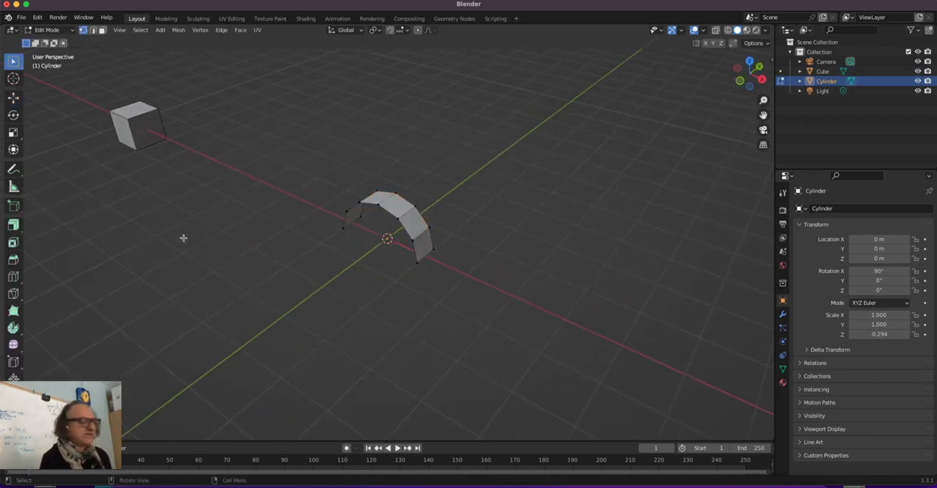
mouse_move(123, 207)
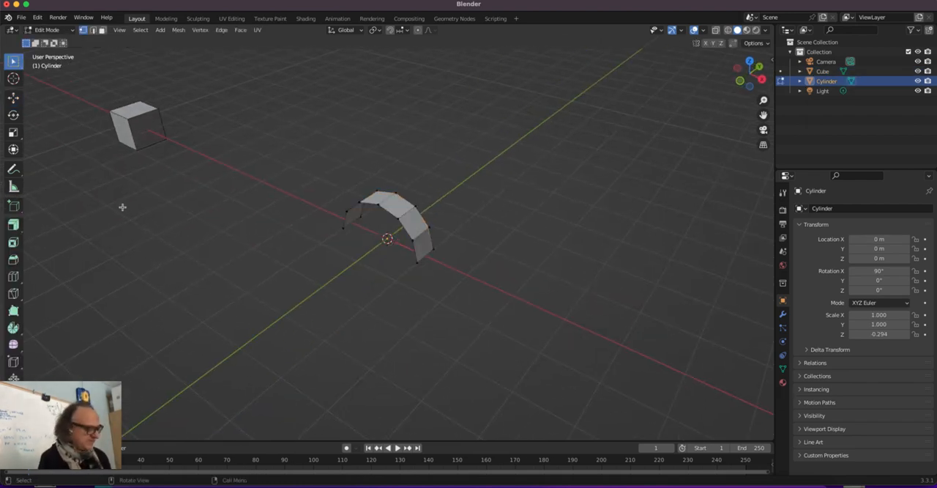
click(13, 225)
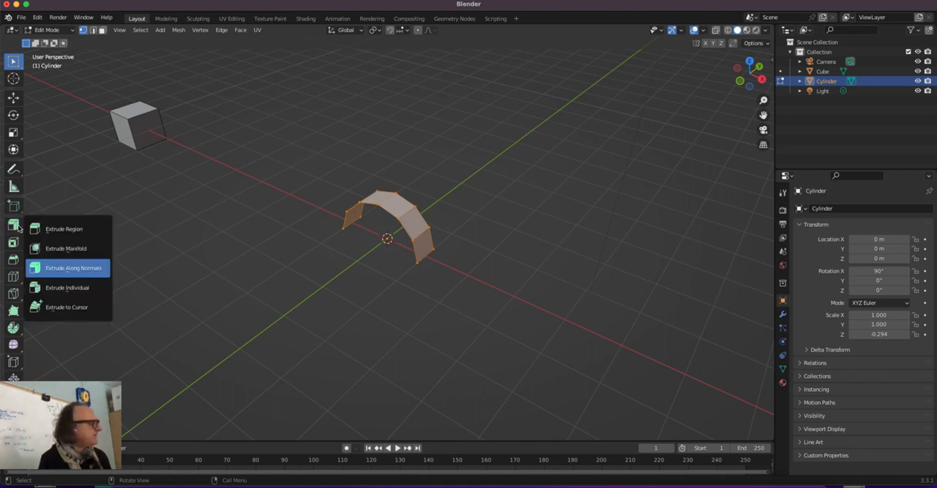
mouse_move(74, 267)
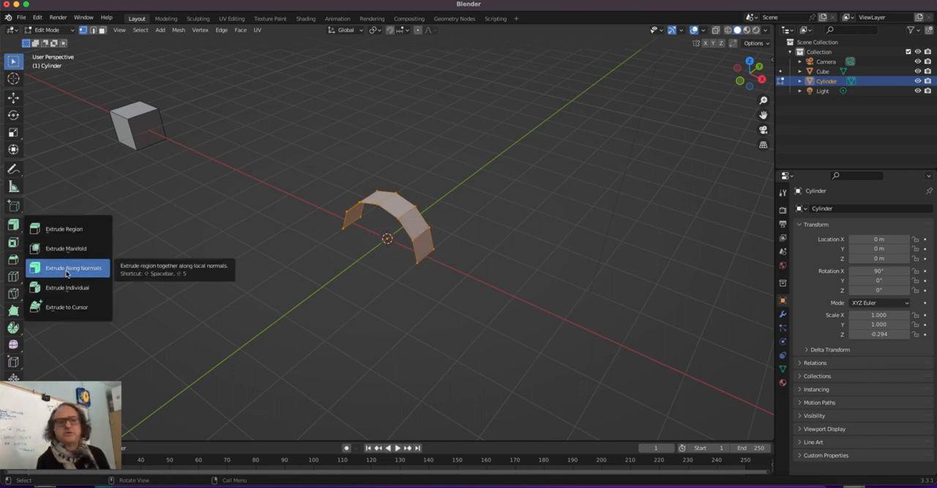
click(74, 267)
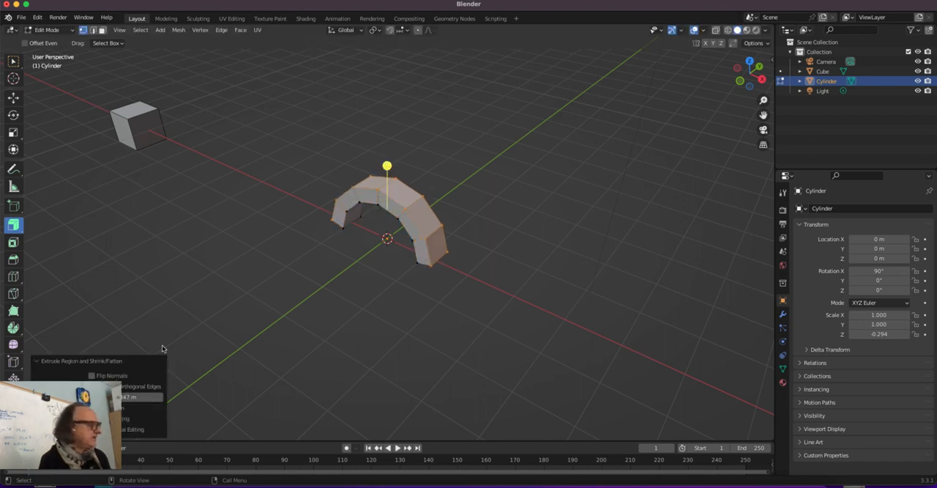
mouse_move(146, 368)
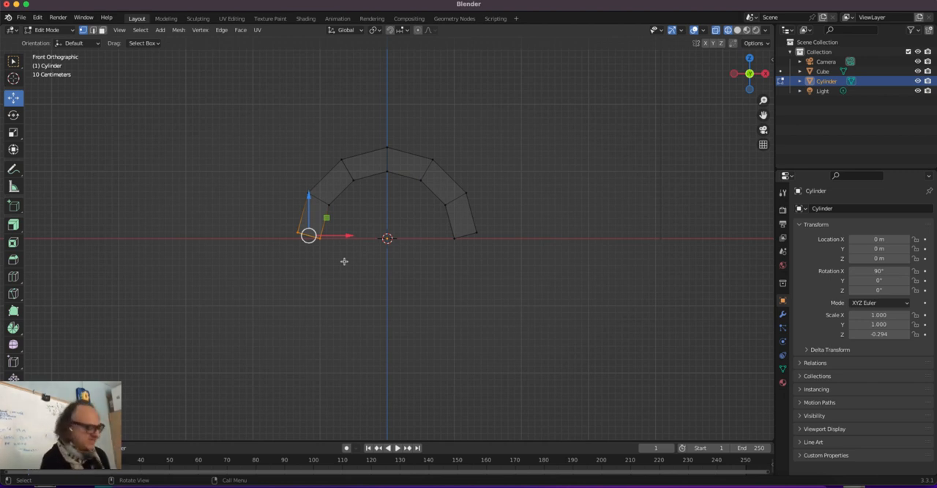
Extrude the band's two end faces straight down along Z into legs
key(s)
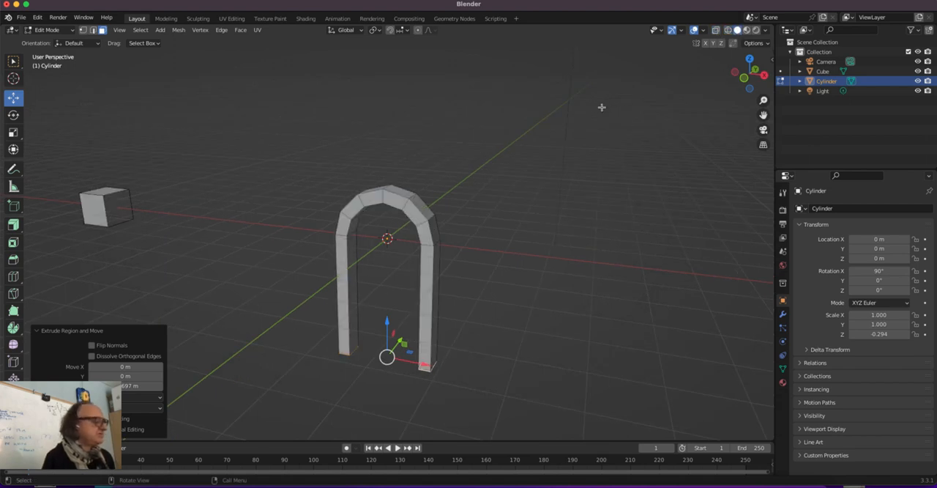
mouse_move(519, 115)
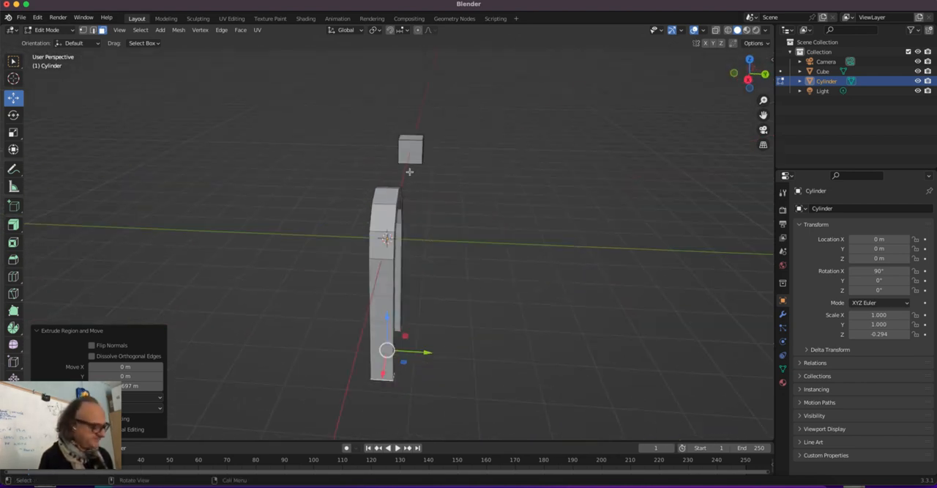
Rename the object Arch and duplicate its inner curved faces out beside it
key(Tab)
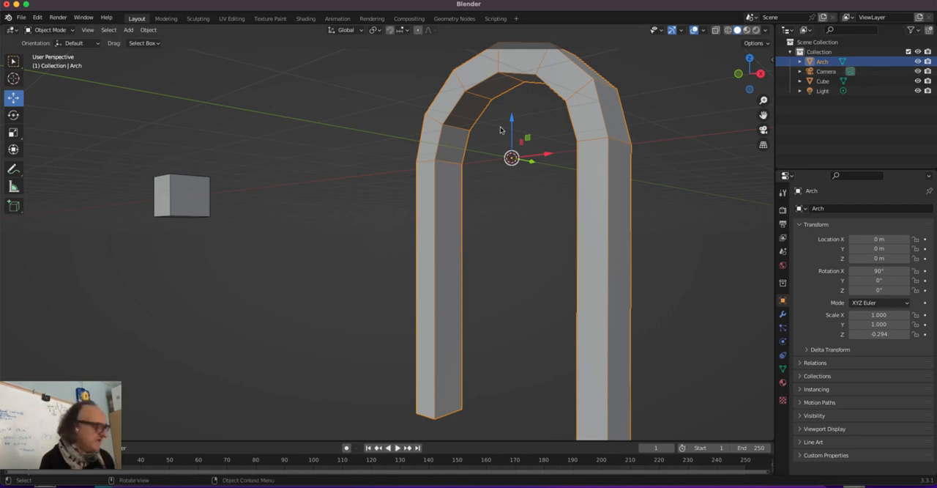
key(Tab)
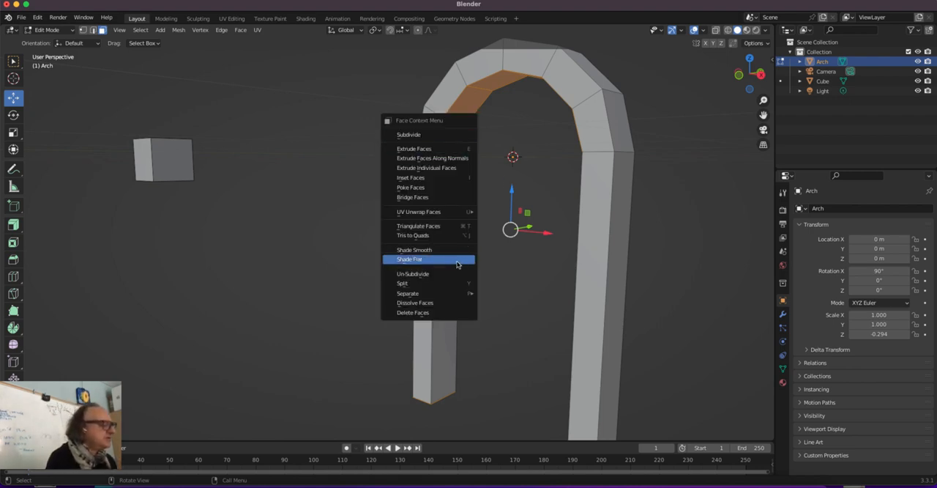
mouse_move(418, 225)
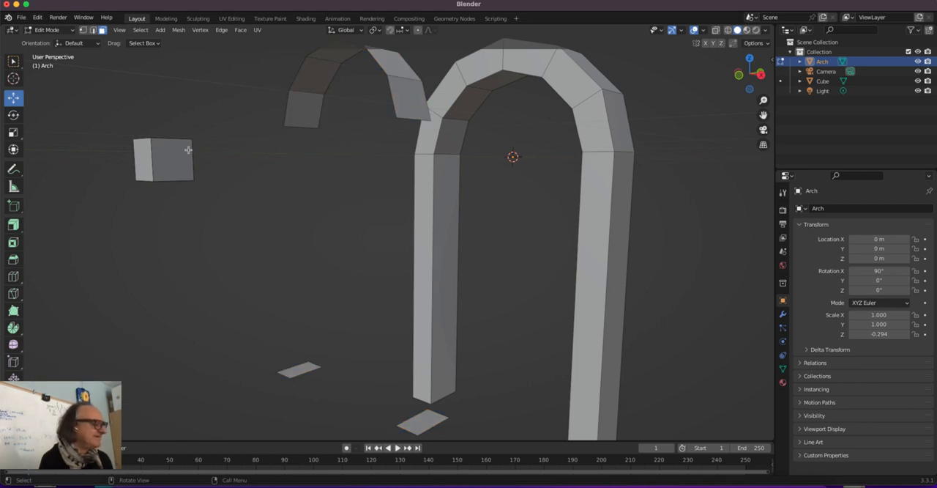
mouse_move(408, 106)
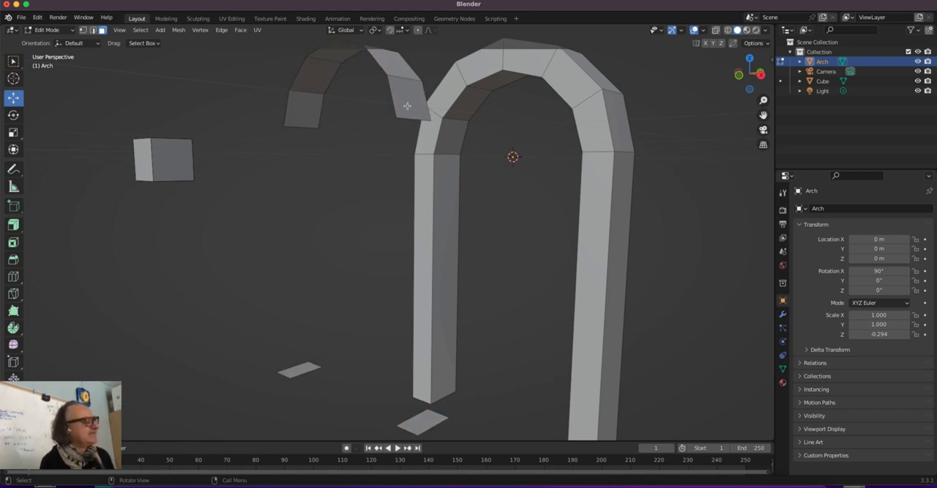
key(Tab)
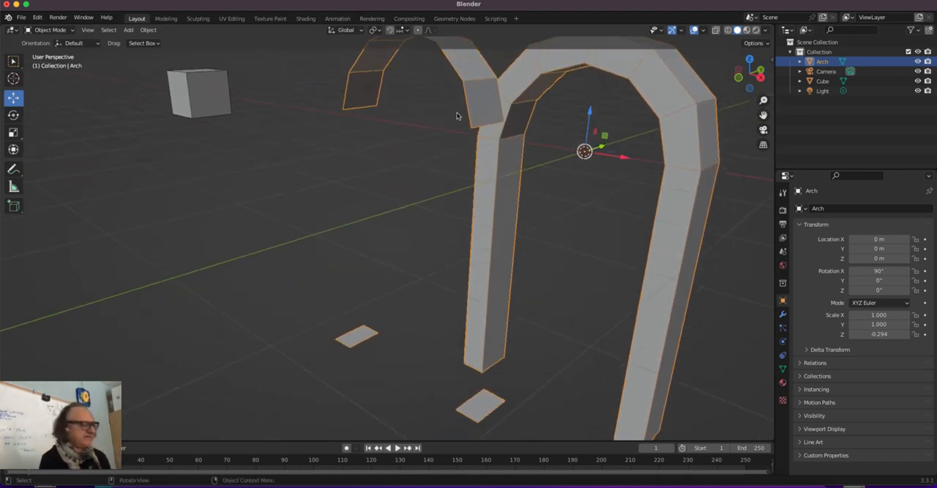
key(Tab)
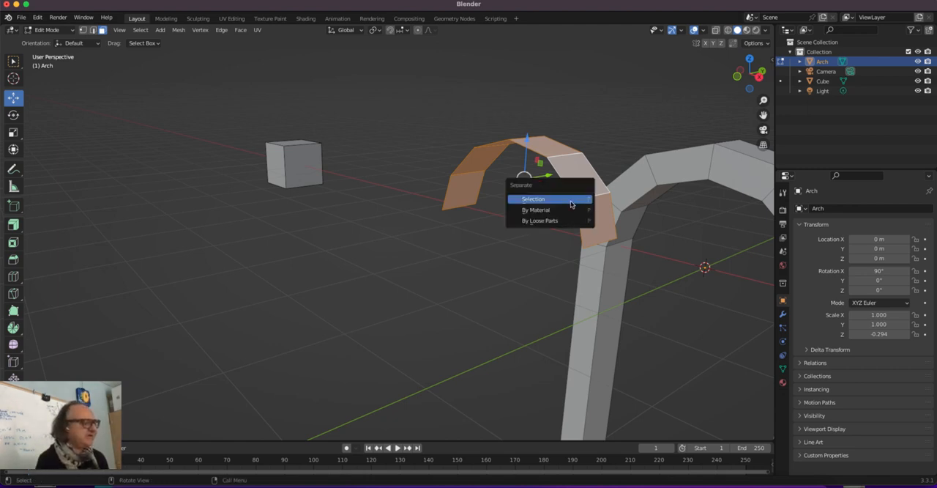
Separate the strip as Arch.001, centre its origin on volume, and move it into the arch top
click(533, 198)
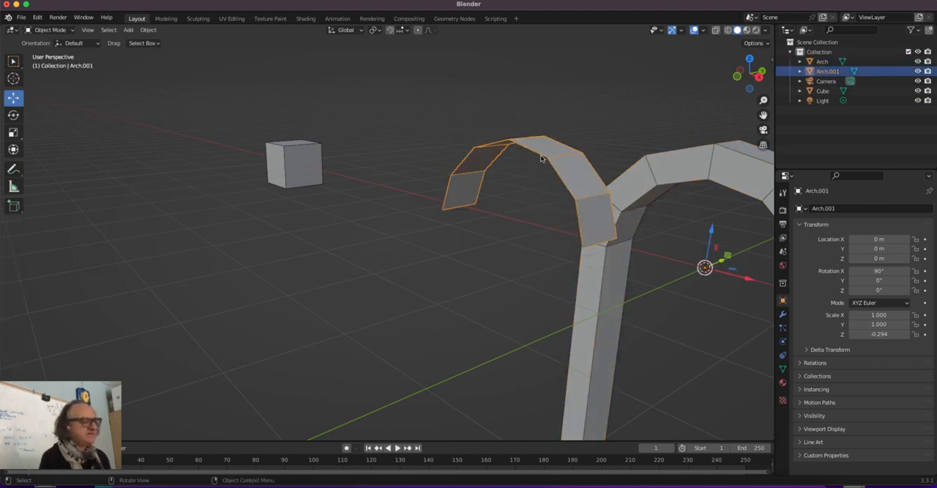
drag(542, 159, 627, 178)
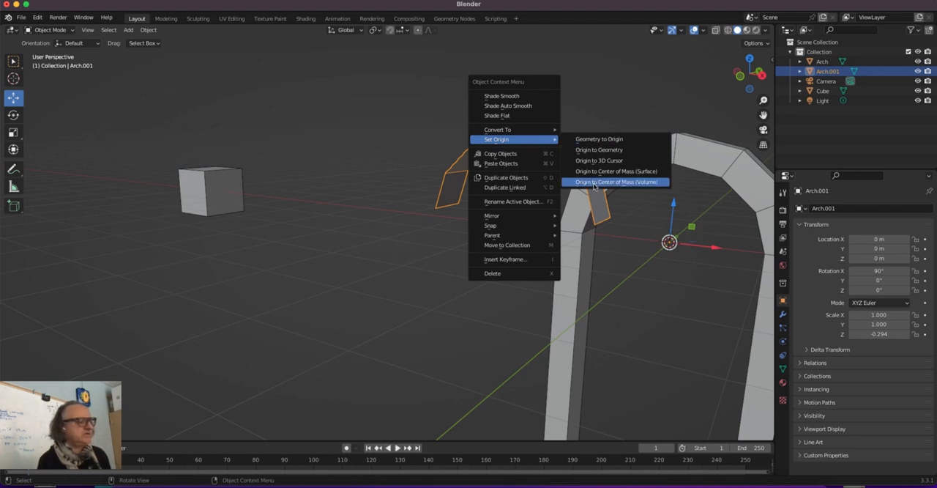
click(616, 182)
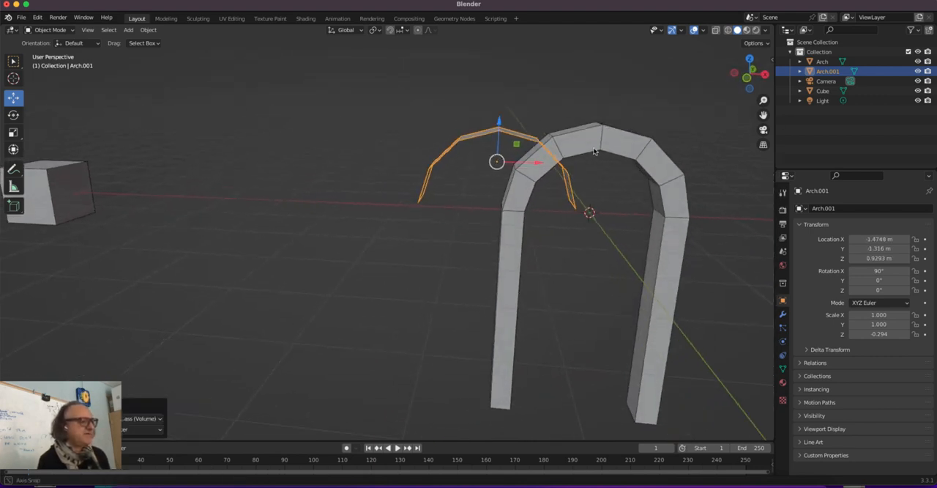
key(KP_1)
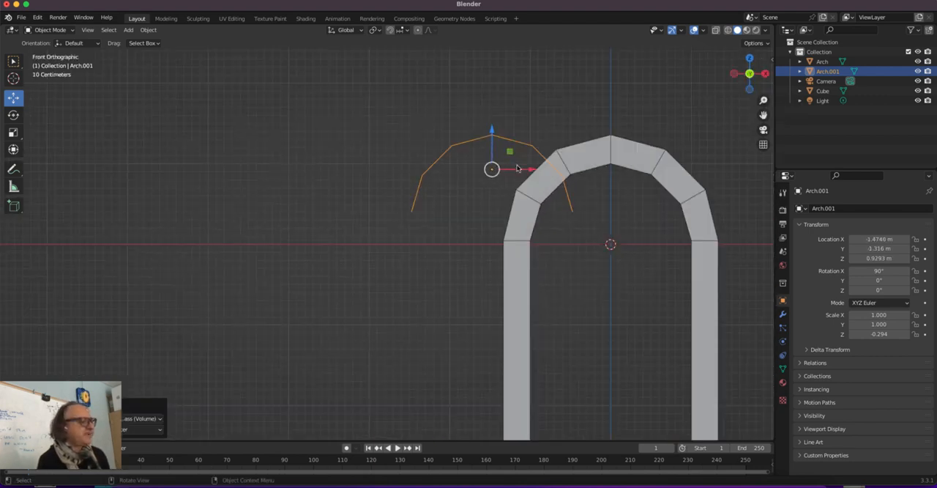
drag(491, 169, 608, 168)
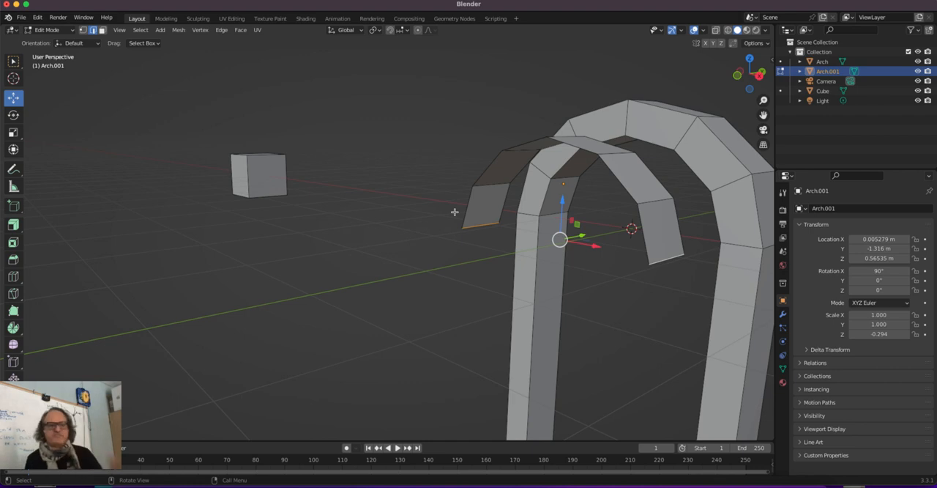
mouse_move(479, 216)
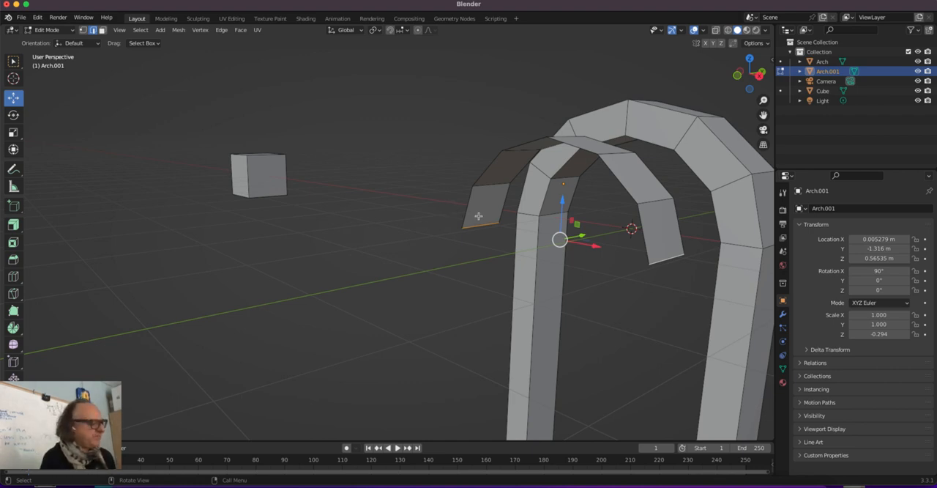
Bridge the strip's two bottom edge loops with a flat sill face
right_click(478, 216)
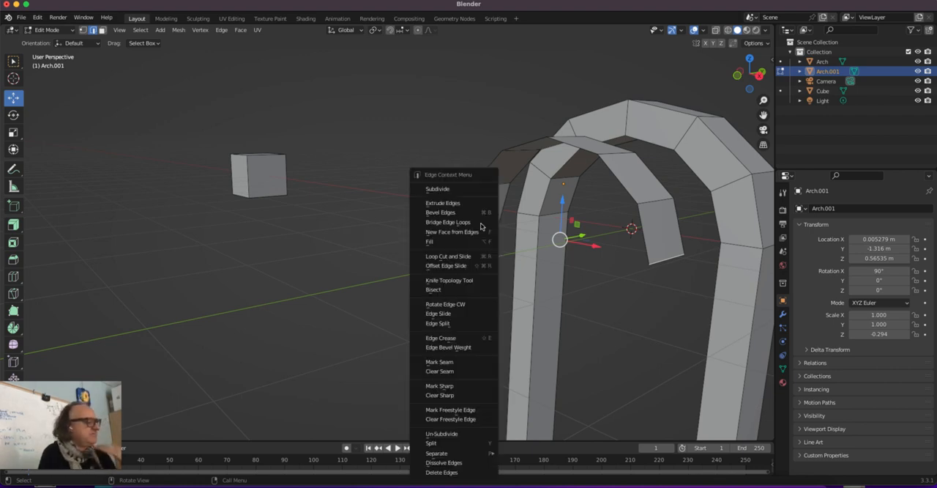
mouse_move(457, 221)
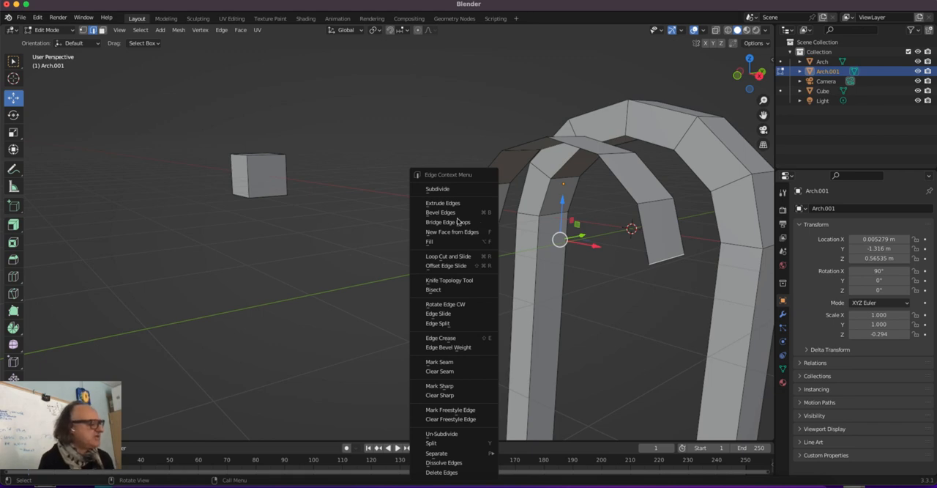
click(448, 222)
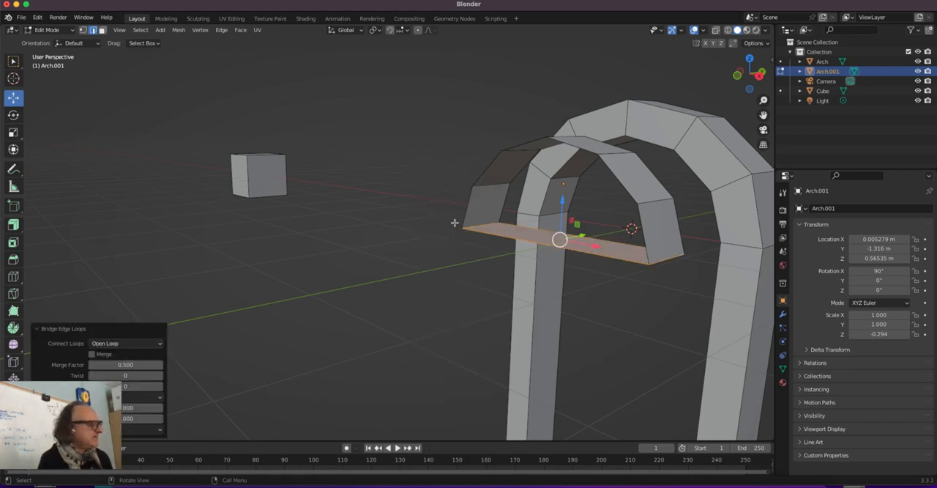
mouse_move(168, 398)
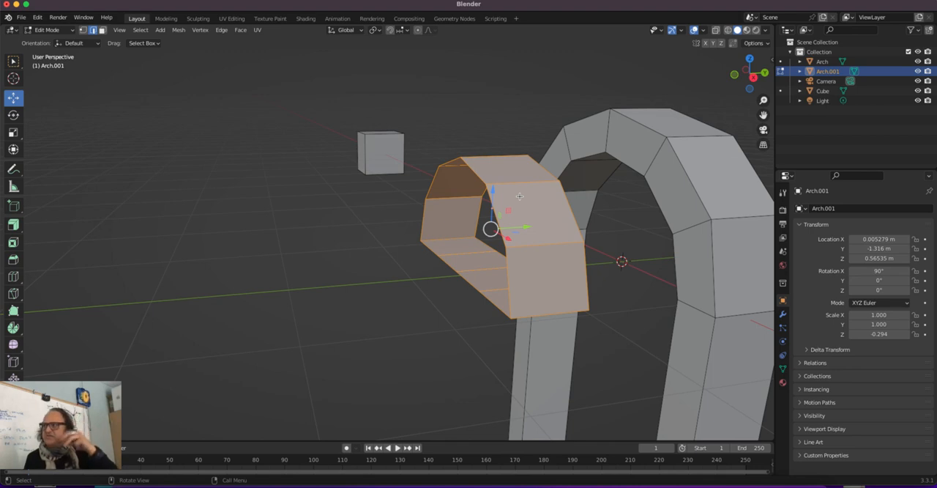
Scale the window piece thinner on Y, extrude an inner rim, and fit it into the arch
key(s)
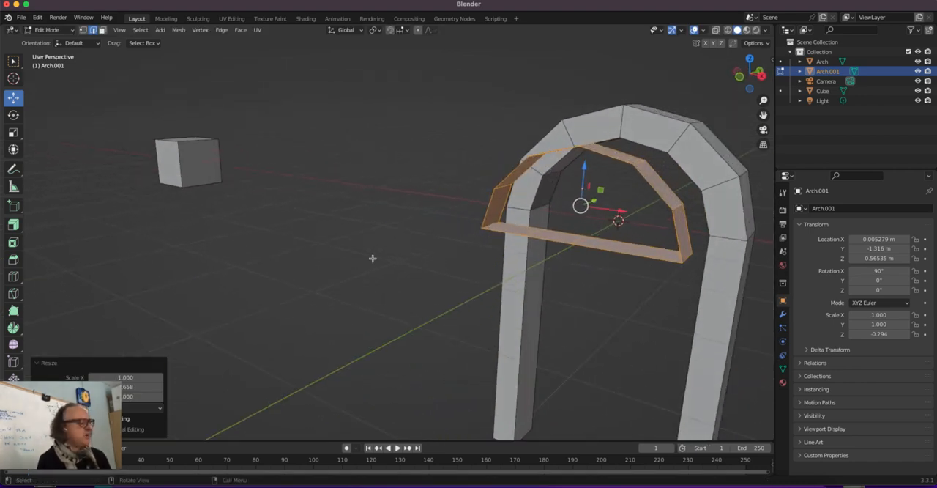
click(14, 225)
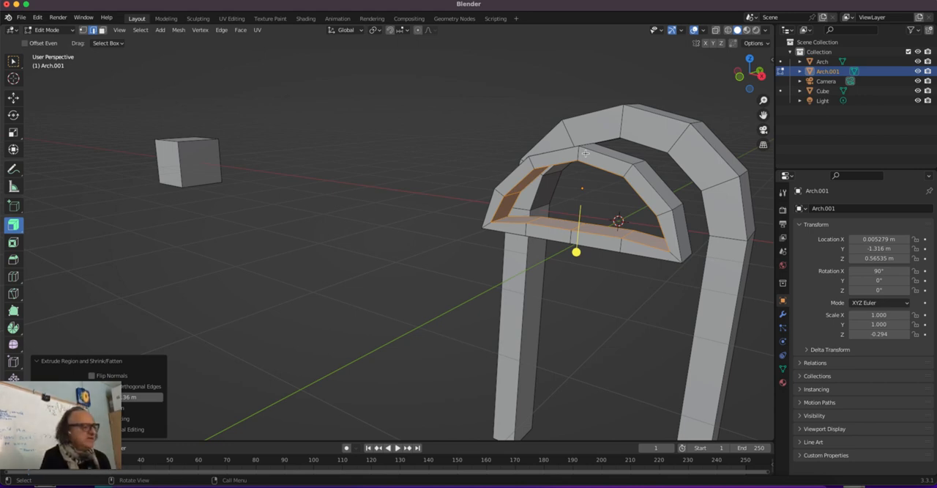
mouse_move(533, 161)
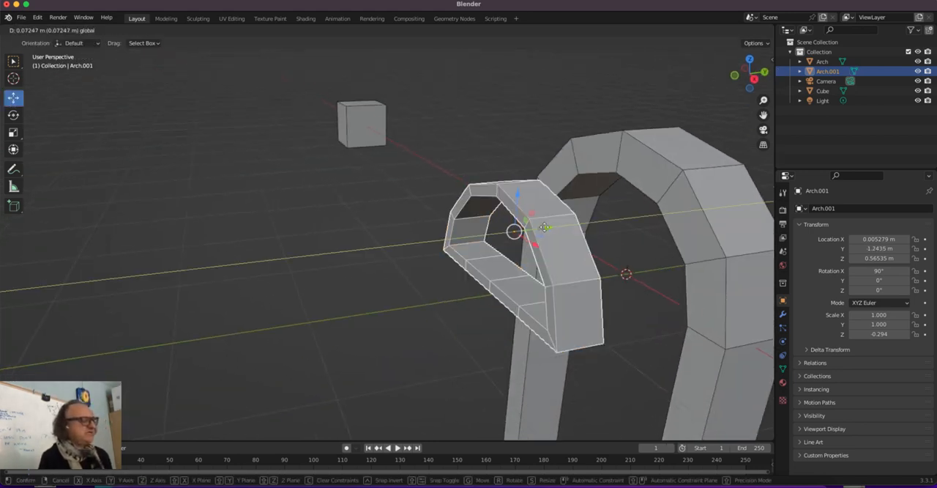
drag(516, 230, 634, 218)
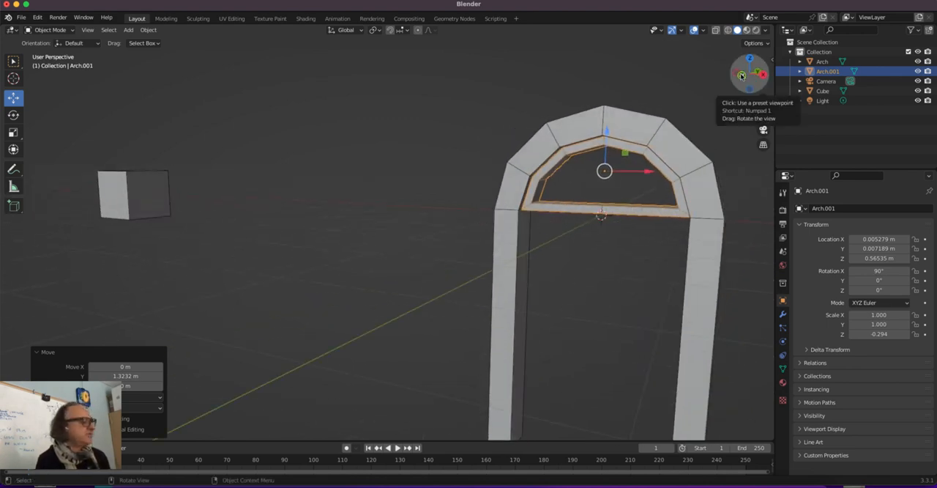
From front view, add a cube at the origin and rename it Door_Frame_Top
click(750, 73)
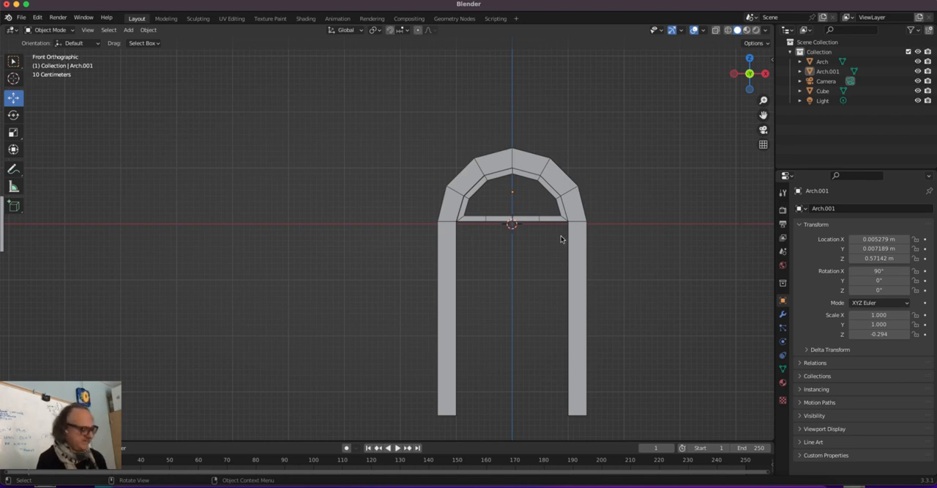
click(128, 30)
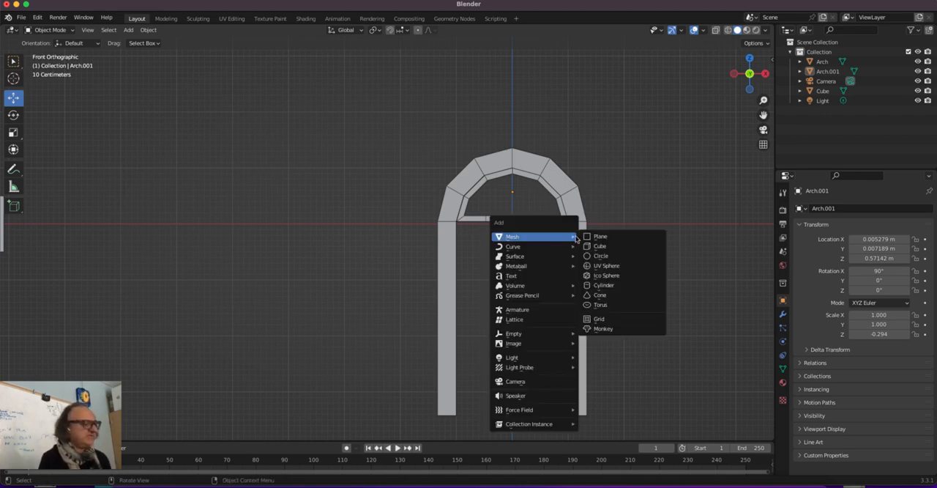
click(600, 246)
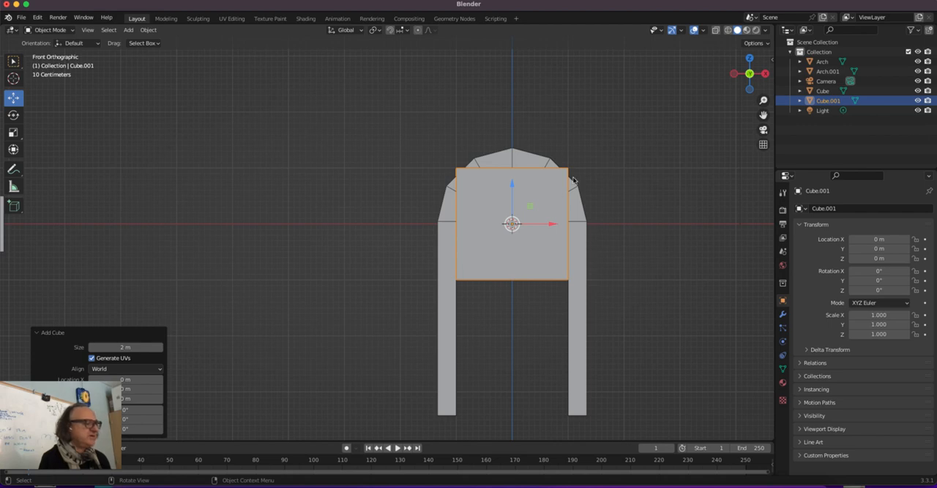
double_click(828, 100)
text(Door_Frame_Top)
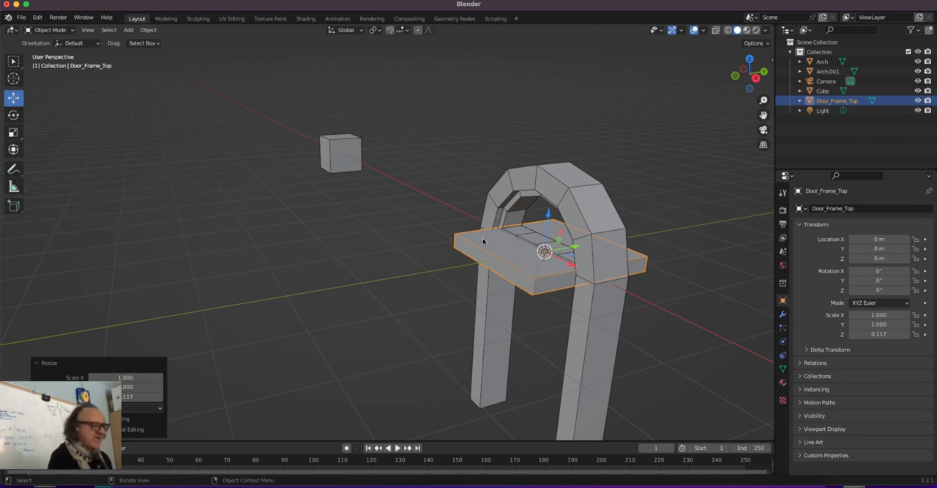
Narrow Door_Frame_Top's depth and lower it slightly into the arch as a lintel
key(s)
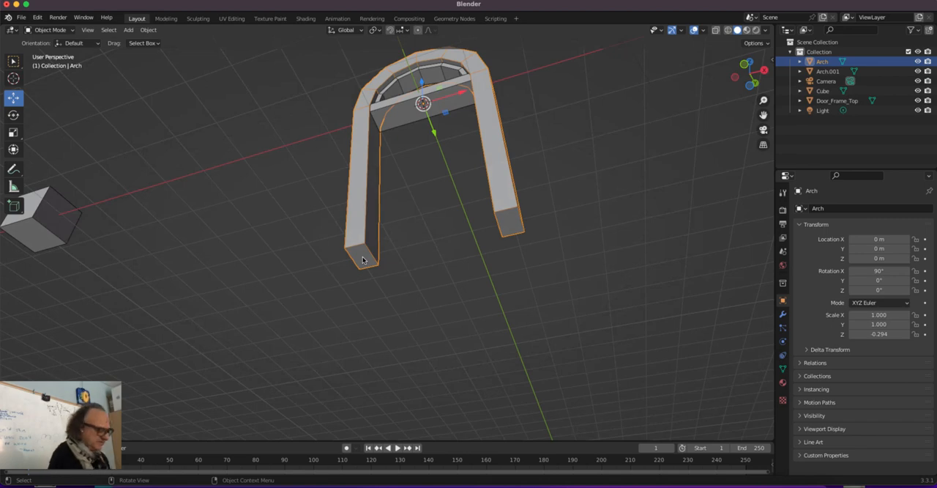
key(Tab)
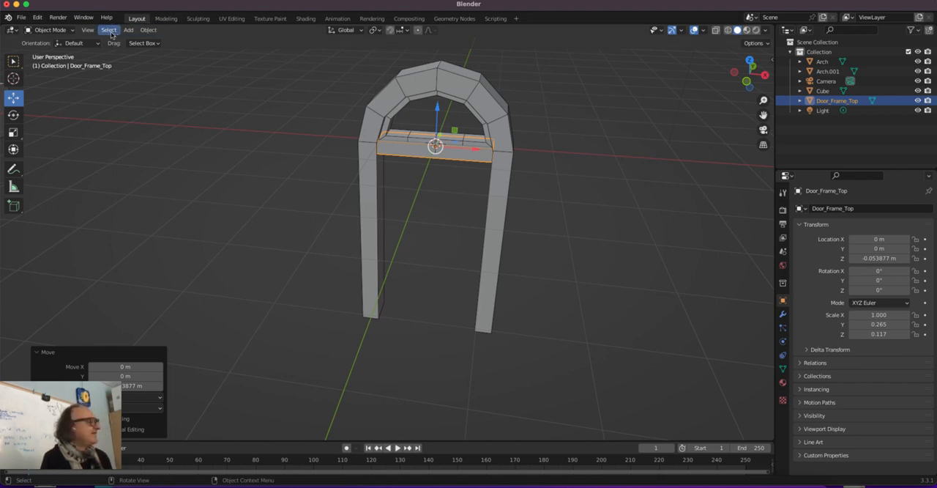
Add a cube and scale it into a thin vertical bar standing on the beam
click(128, 30)
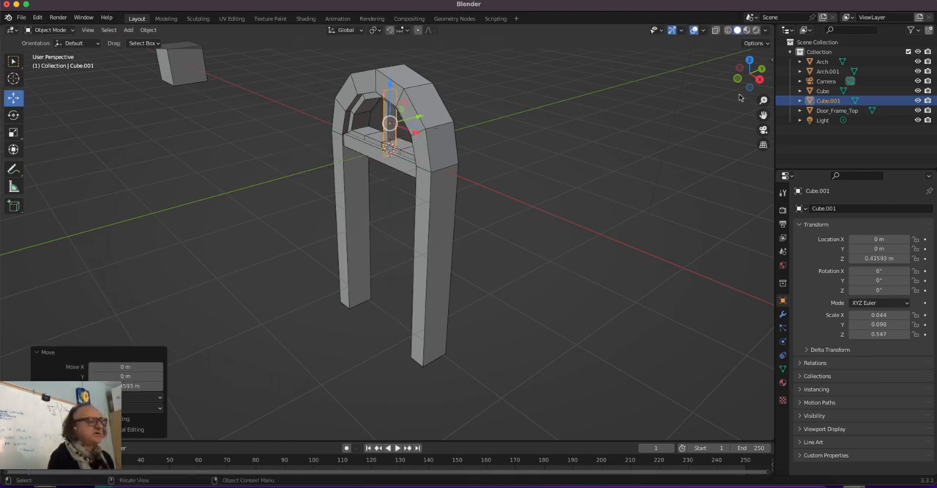
mouse_move(201, 202)
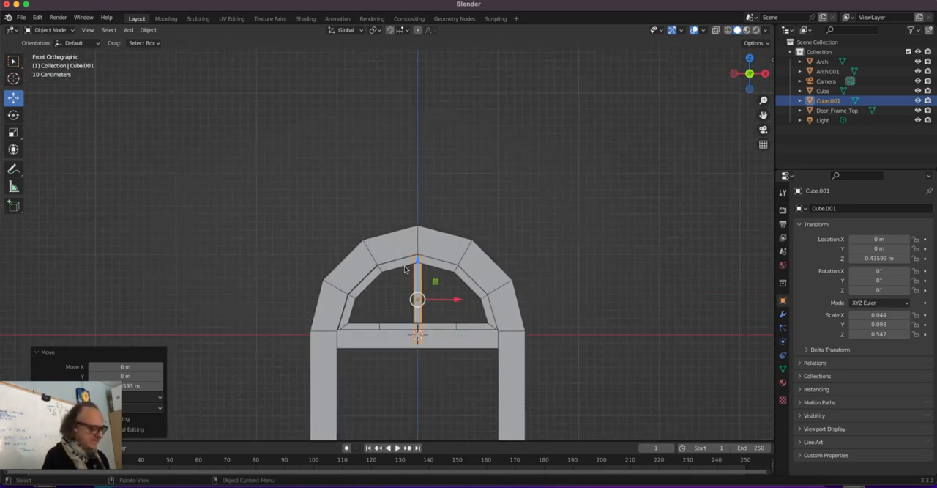
key(s)
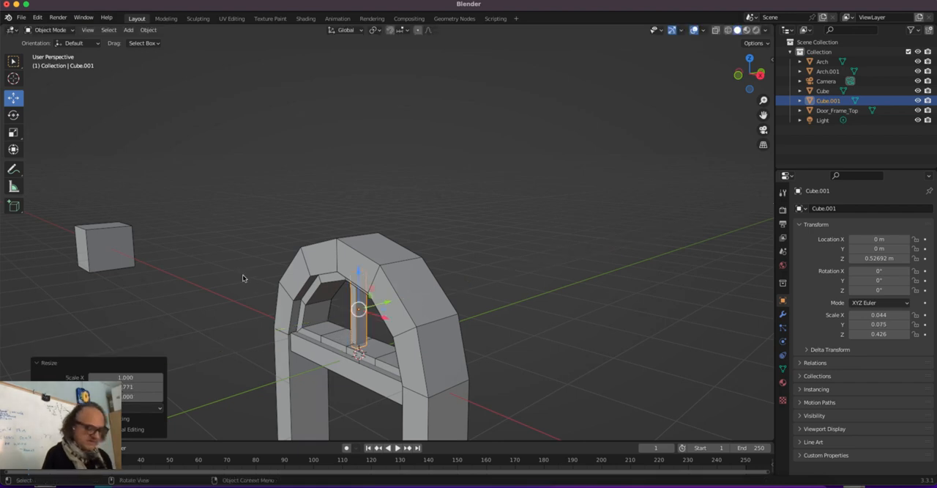
click(751, 73)
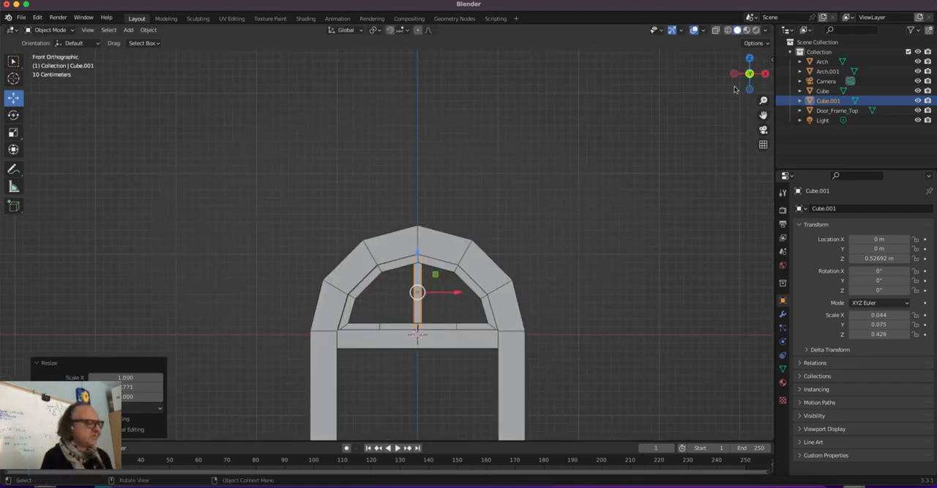
mouse_move(523, 155)
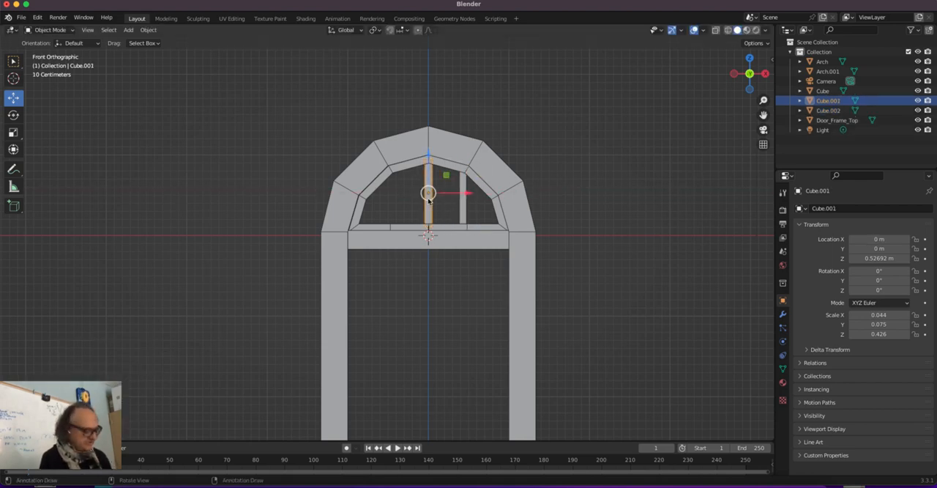
Duplicate the vertical bar and place the copy on the window's left side
right_click(429, 194)
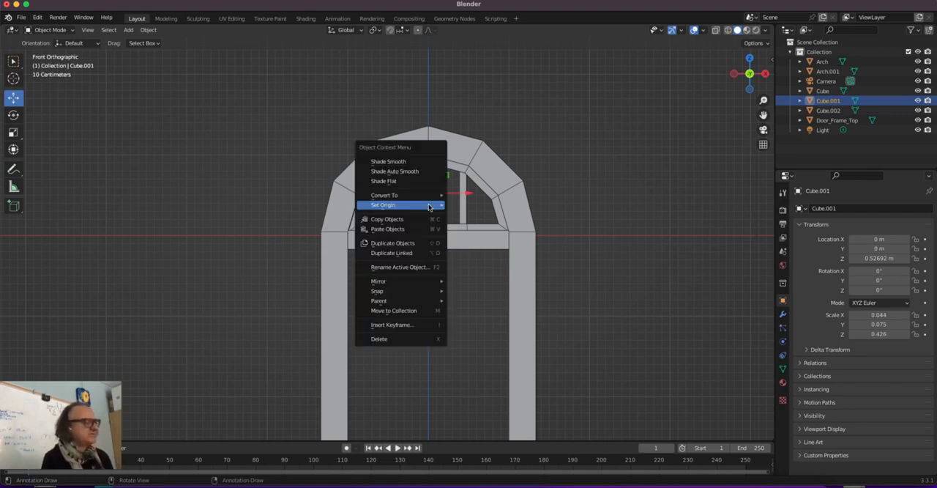
mouse_move(392, 243)
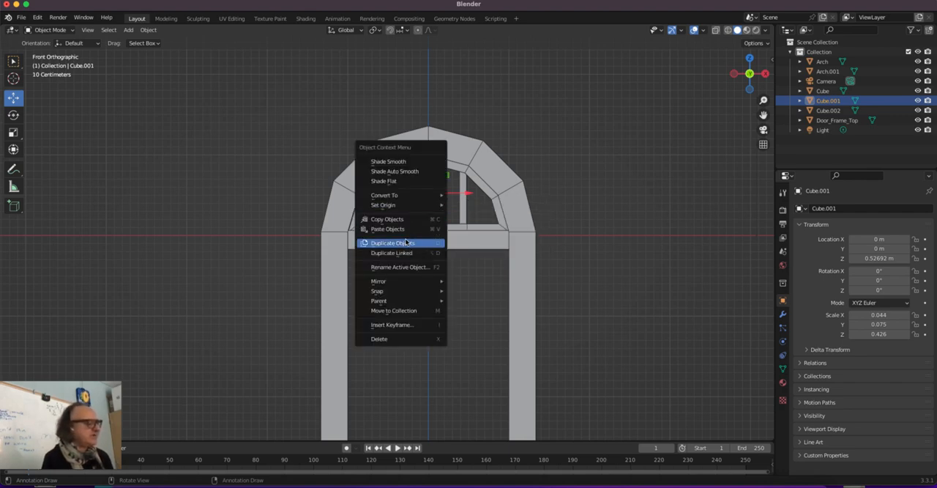
click(392, 242)
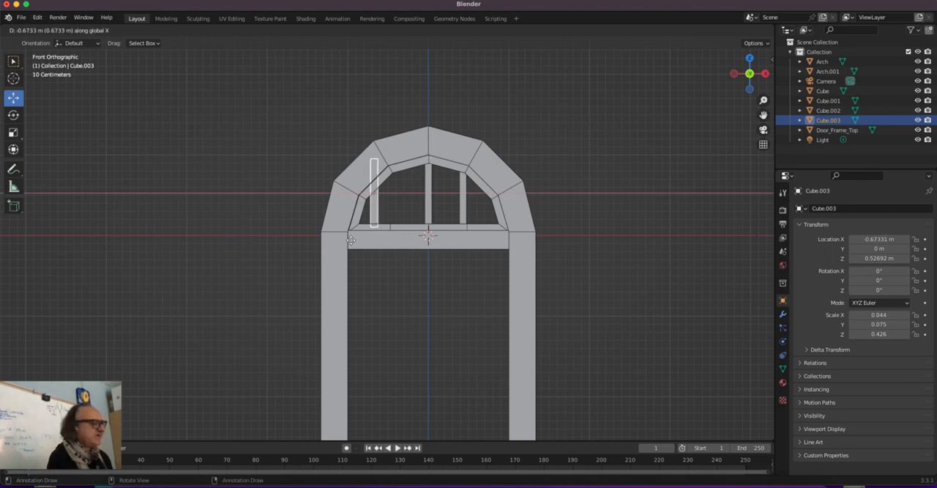
drag(374, 192, 395, 191)
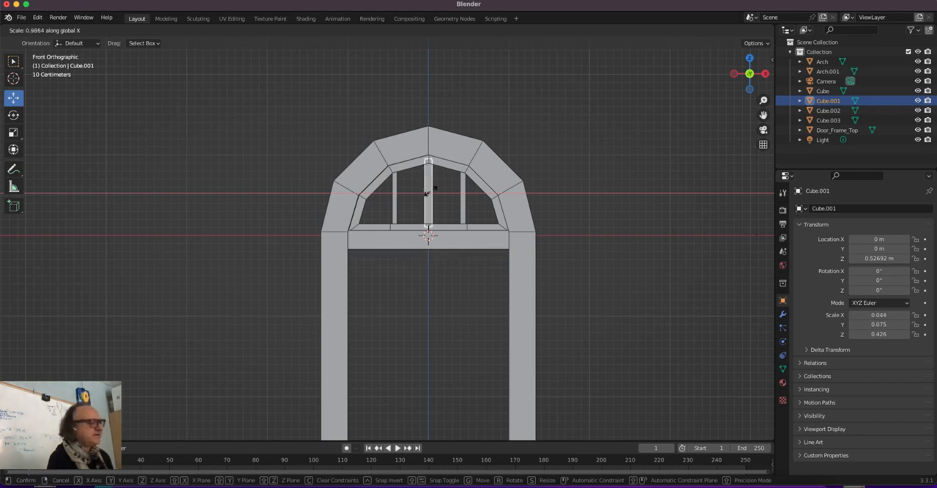
Thin the middle bar and stretch a horizontal crossbar across the window
click(438, 261)
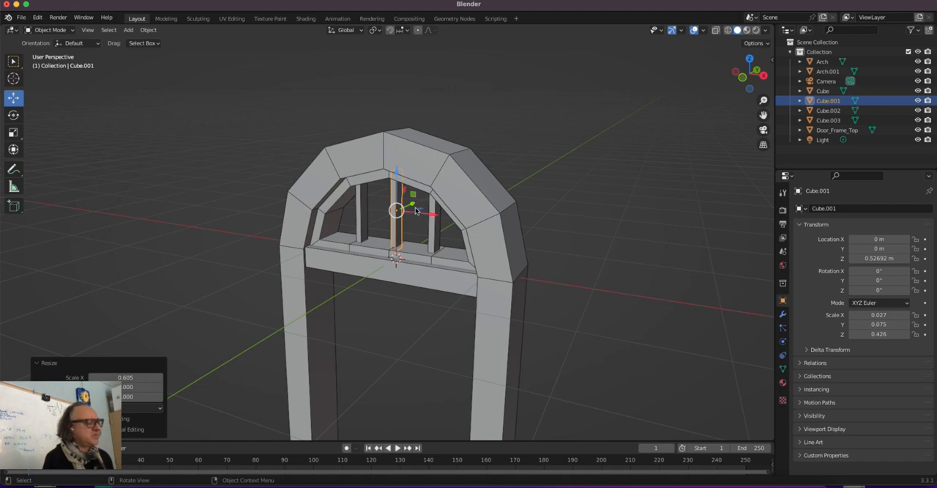
mouse_move(425, 231)
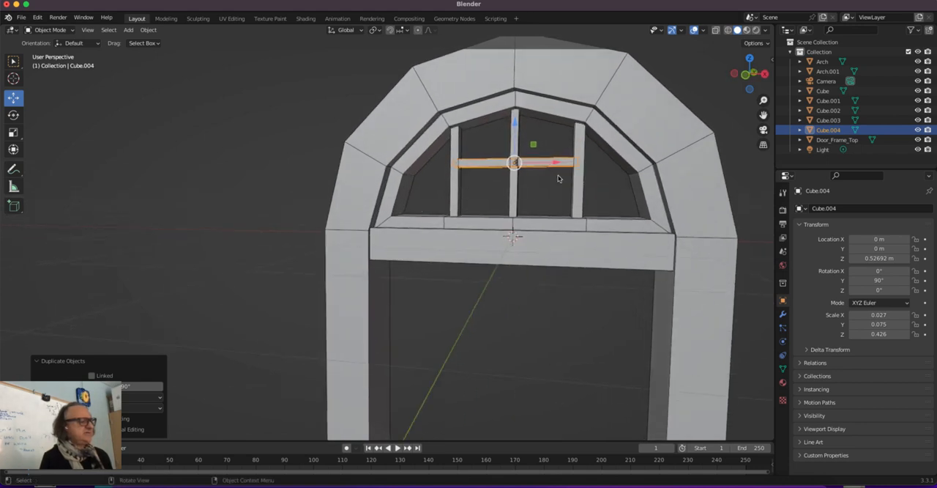
mouse_move(150, 181)
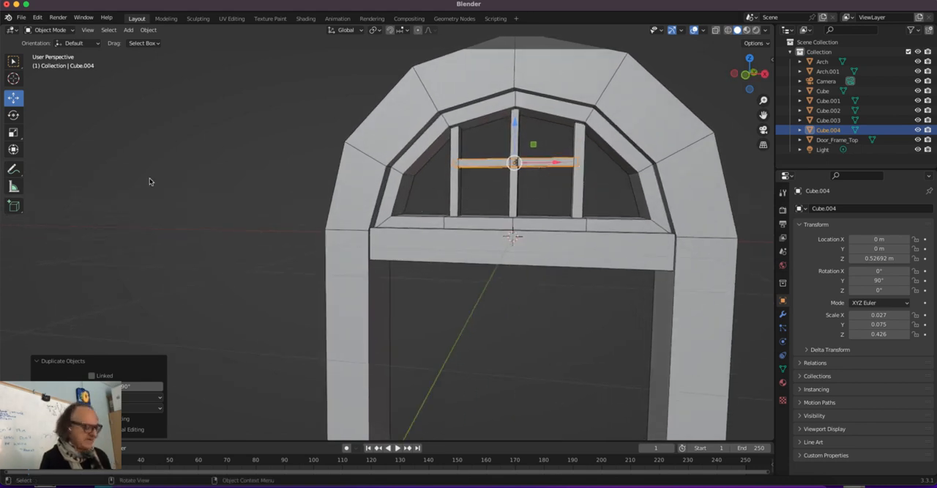
key(s)
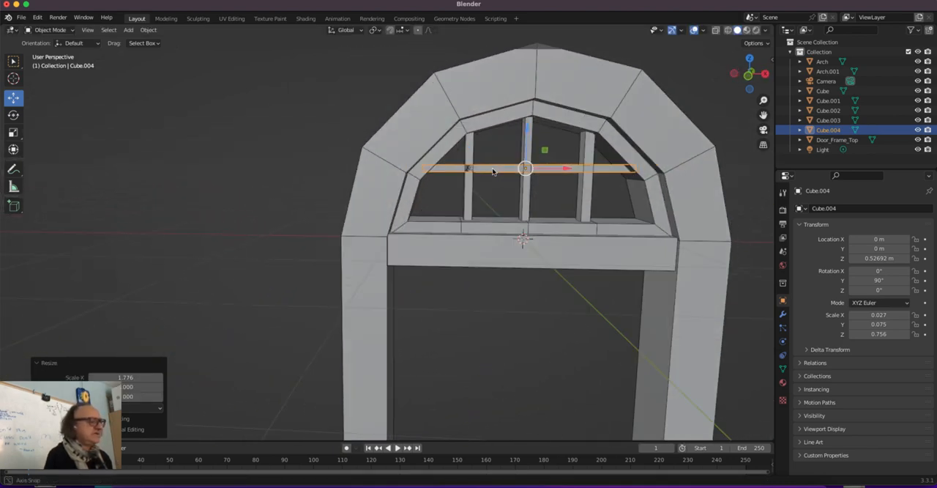
click(750, 73)
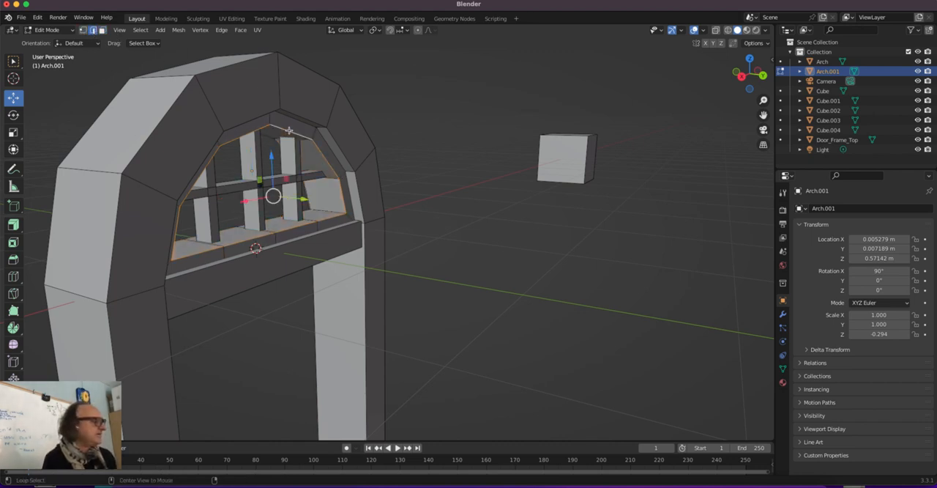
Fill GlassPane's inner edge loop with a flat arch-shaped face and leave Edit Mode
right_click(289, 130)
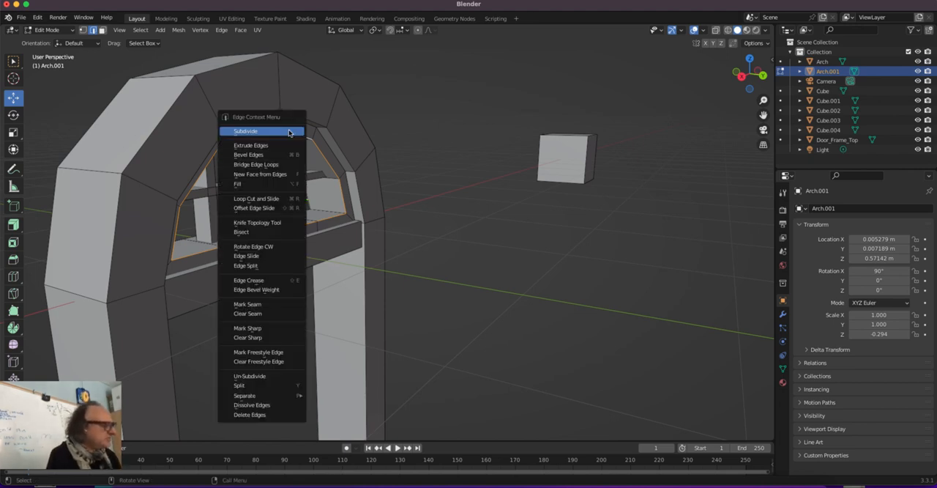
click(246, 131)
text(GlassPane)
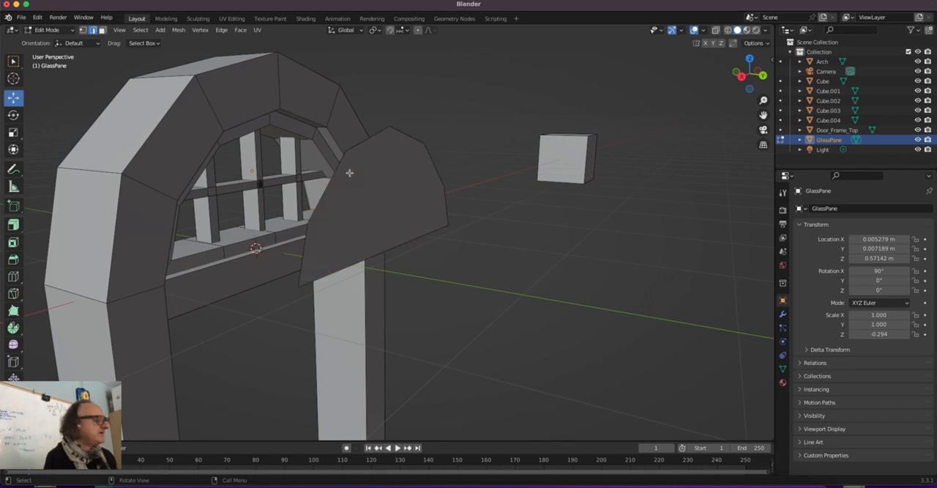
key(Tab)
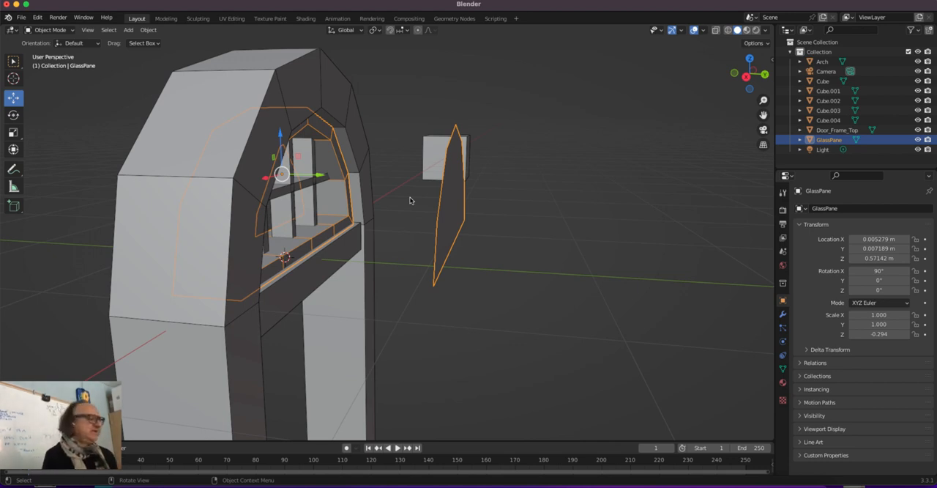
mouse_move(442, 199)
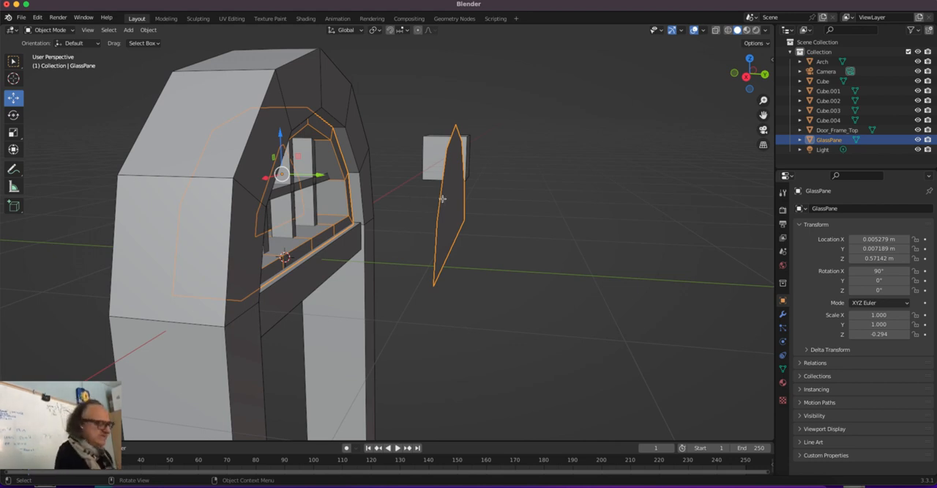
Separate the pane face into its own object, GlassPane.001
key(Tab)
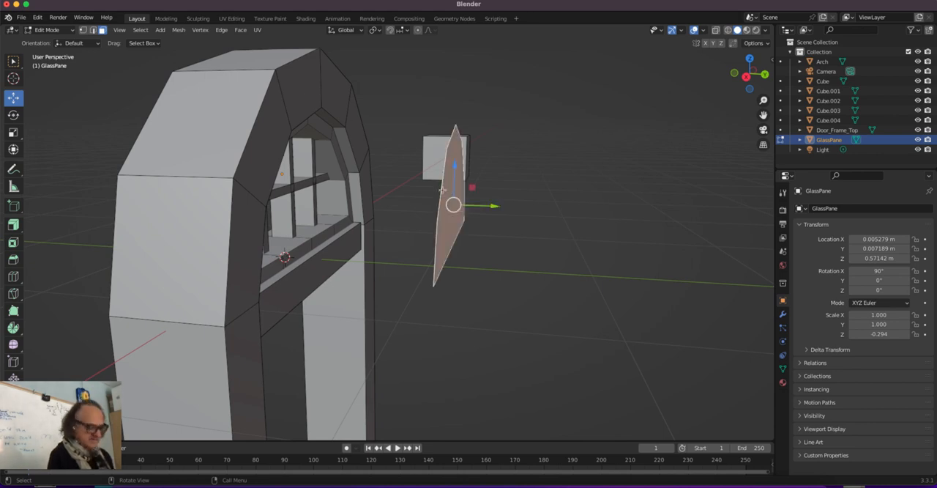
key(p)
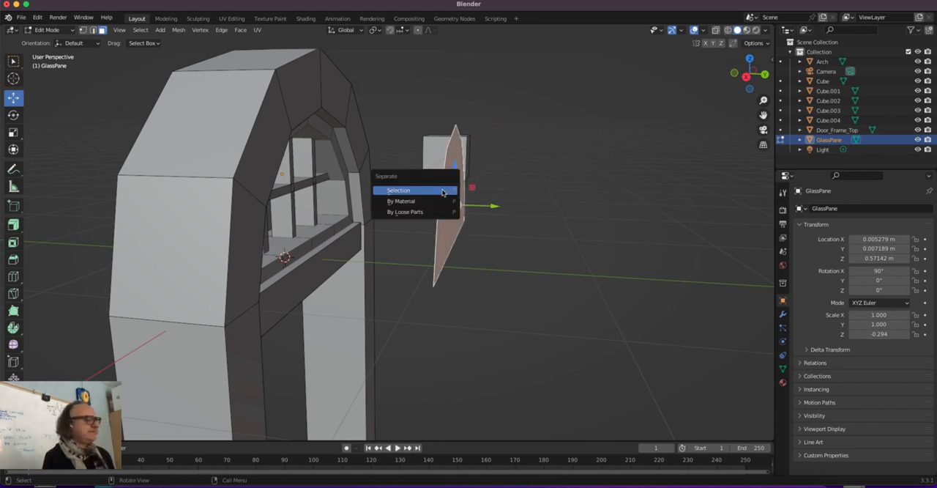
click(398, 189)
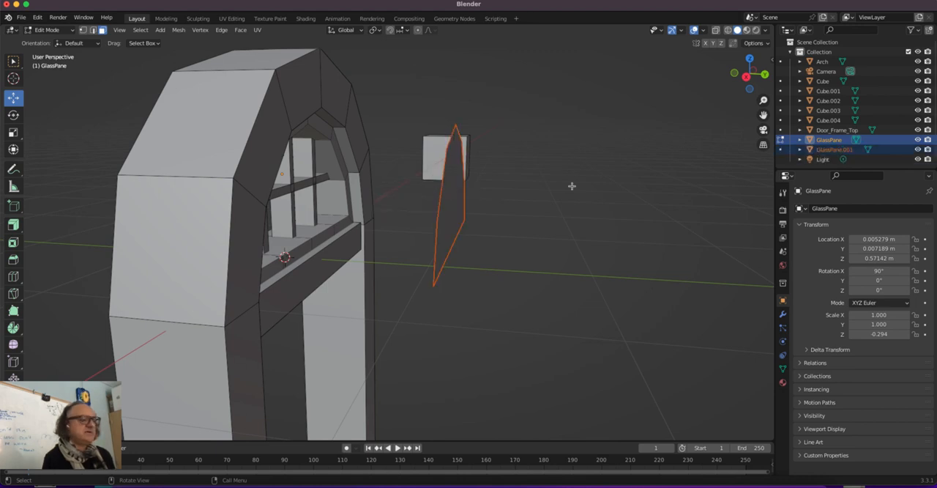
key(Tab)
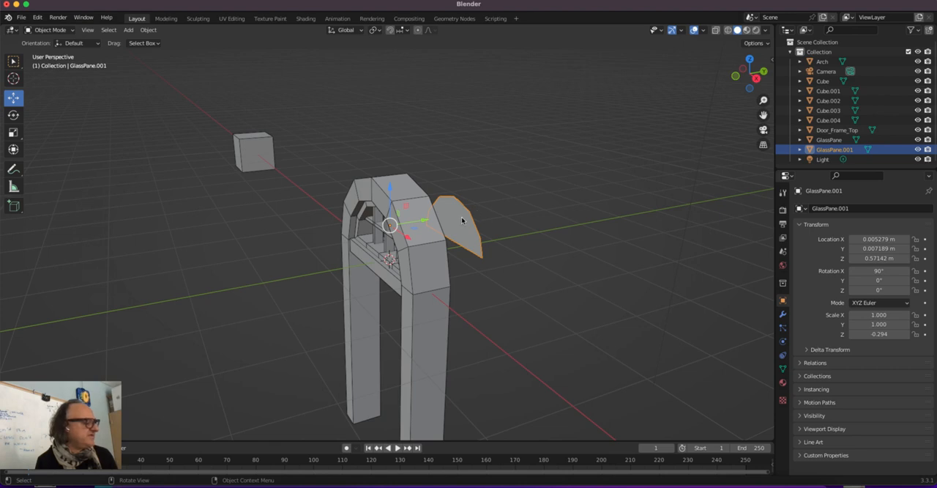
mouse_move(534, 240)
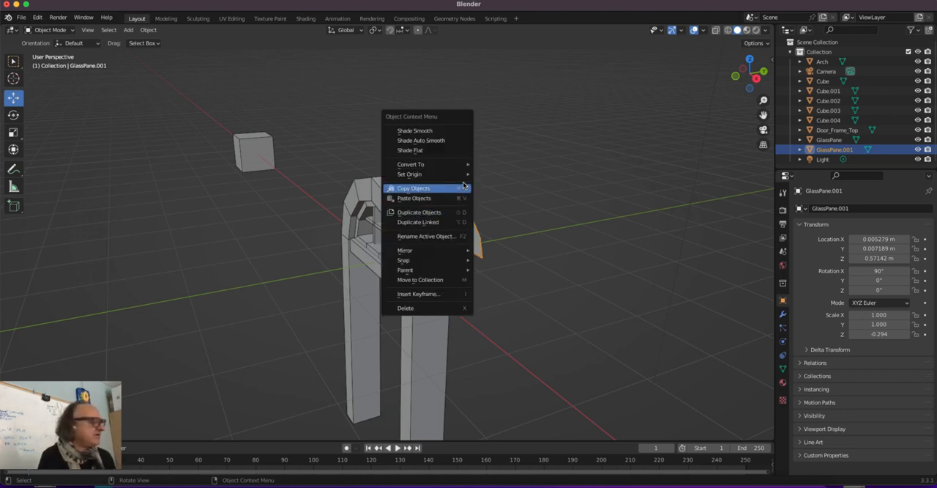
mouse_move(410, 173)
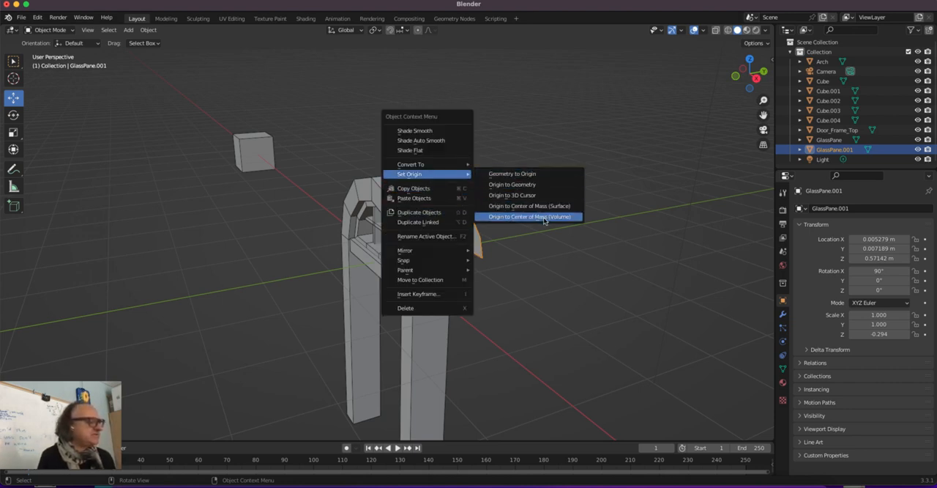
Set GlassPane.001's origin to its volume centre and move it into the arch window
click(529, 216)
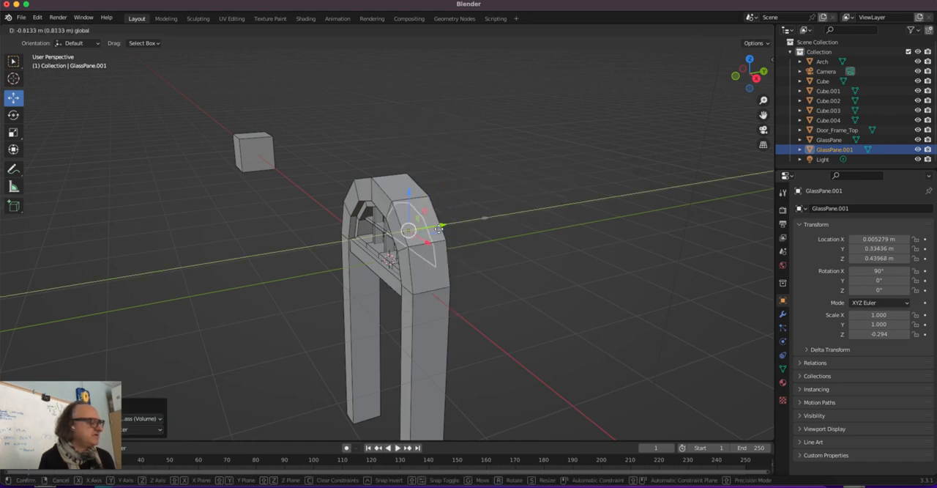
click(408, 230)
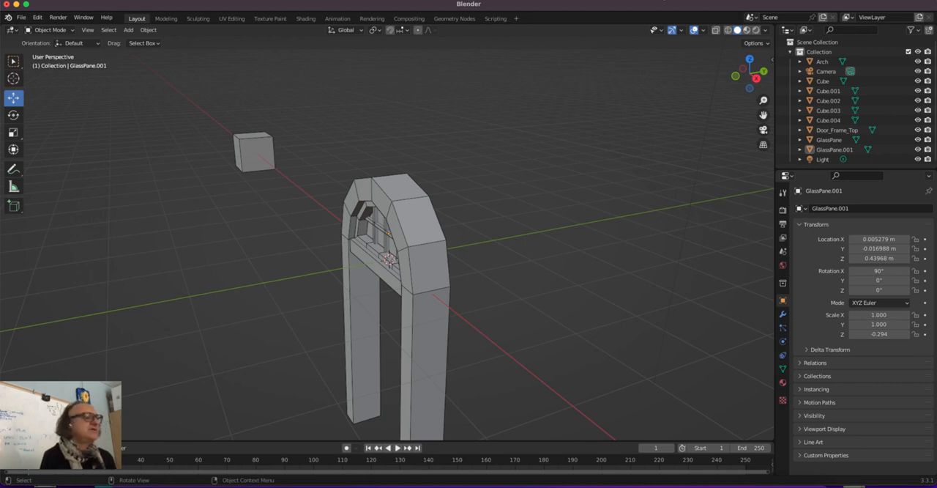
click(747, 16)
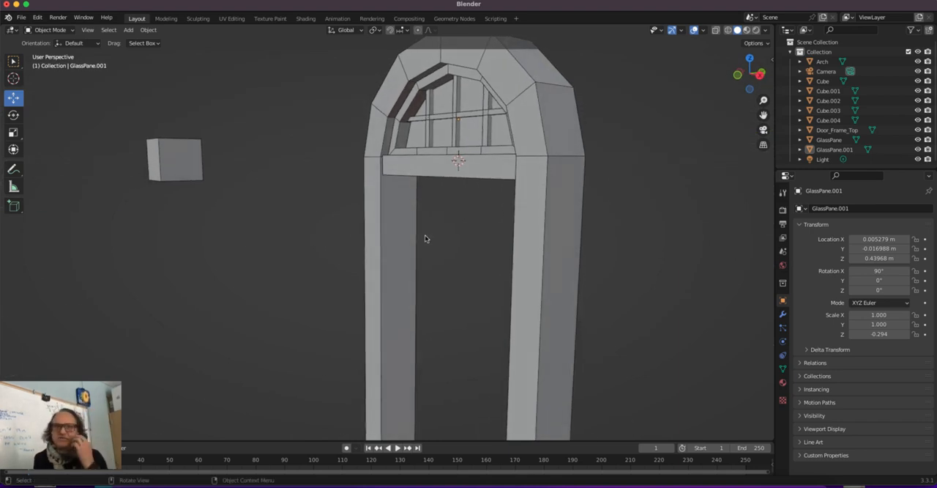
mouse_move(468, 140)
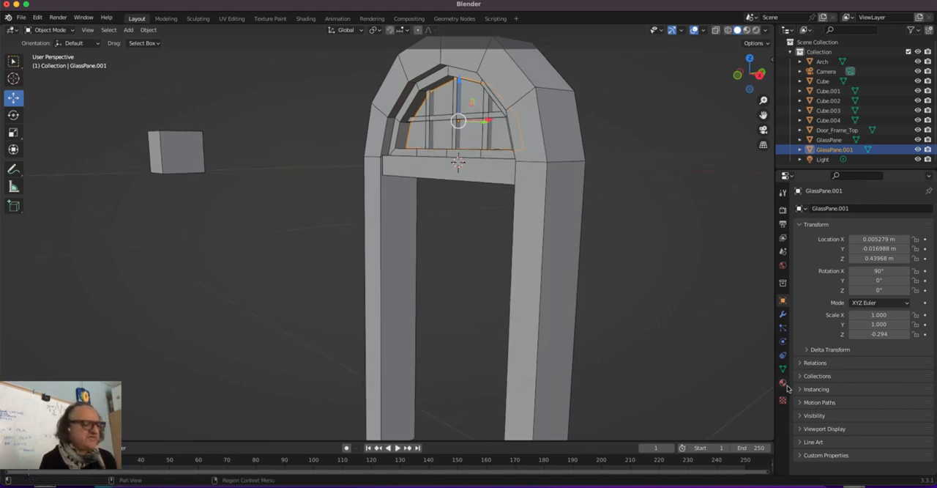
Create a new material for the pane named Glass_Emission
click(783, 384)
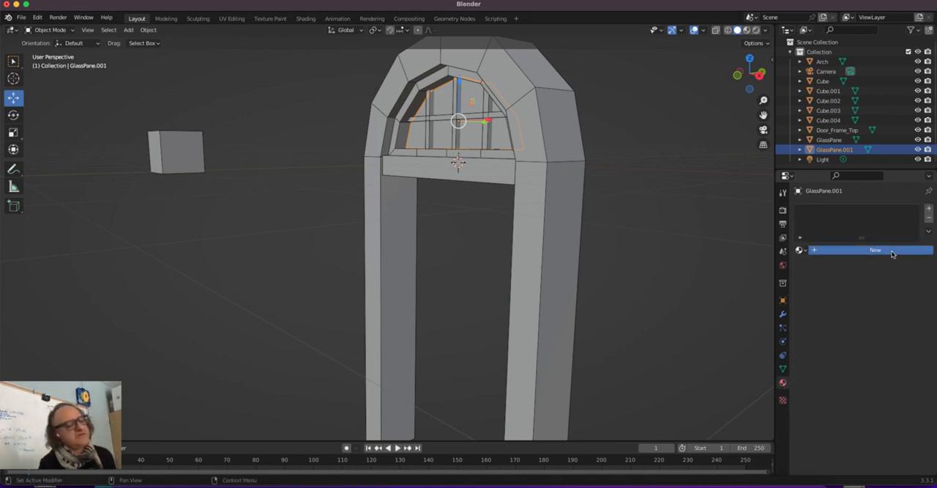
click(875, 250)
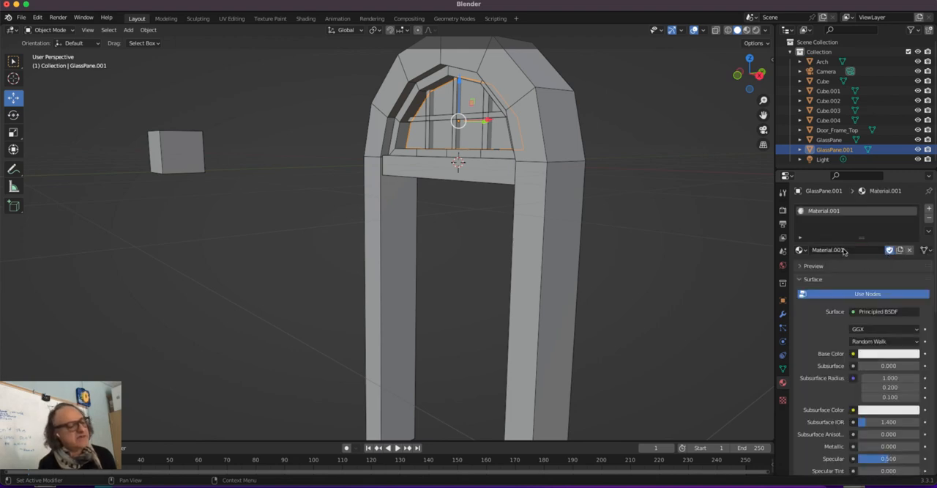
double_click(828, 249)
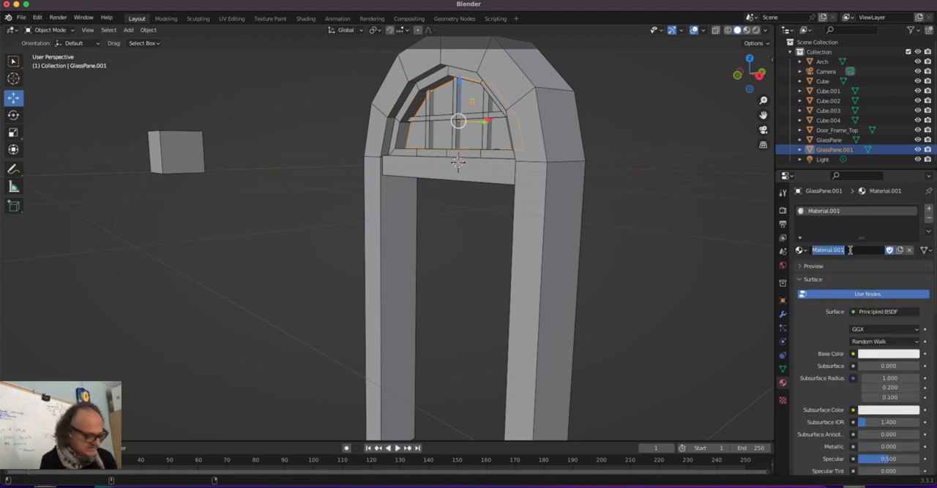
text(Glass_B)
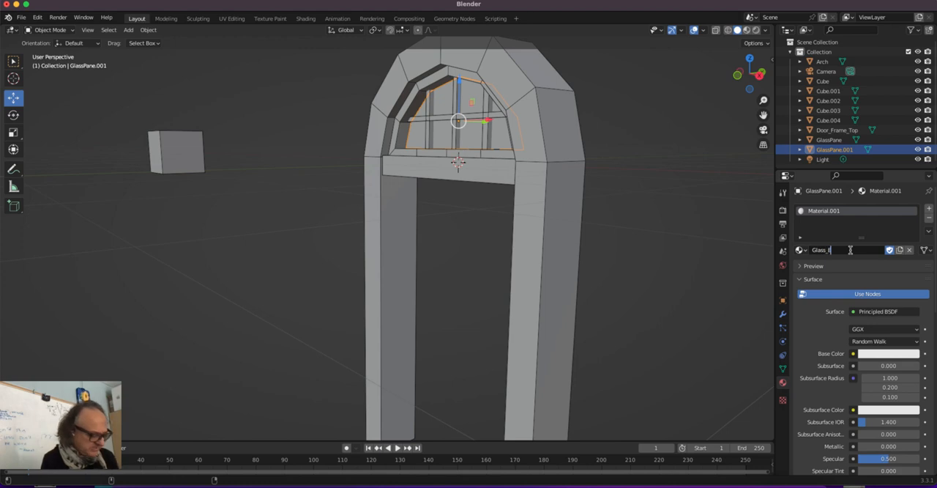
text(Glass_Emission)
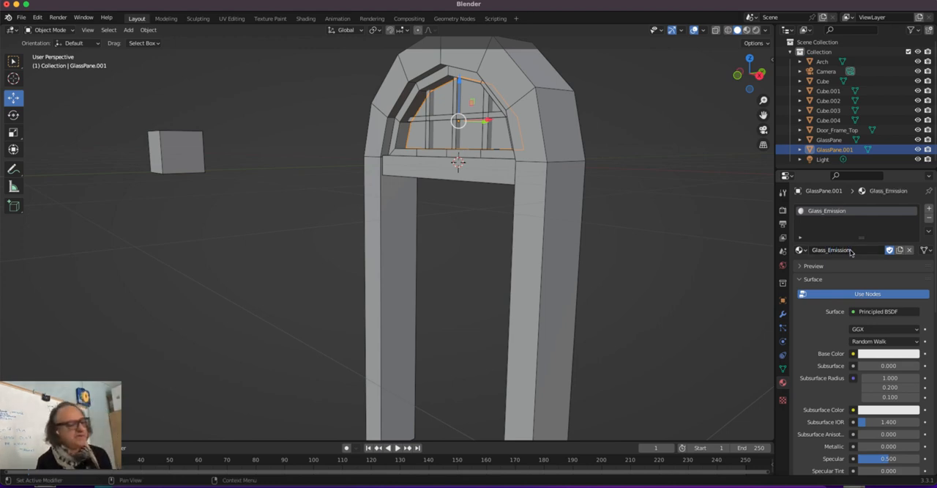
Make Glass_Emission an Emission shader with red colour and strength 20
click(884, 311)
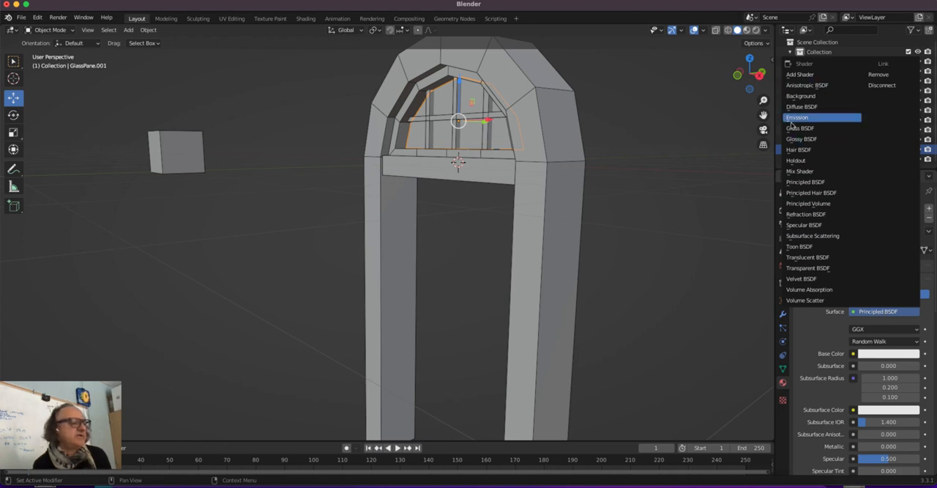
click(797, 117)
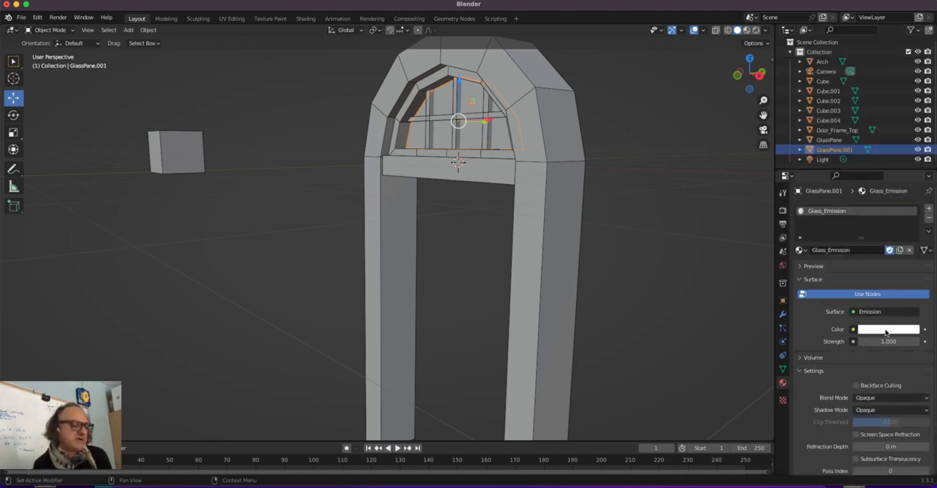
click(886, 329)
text(20)
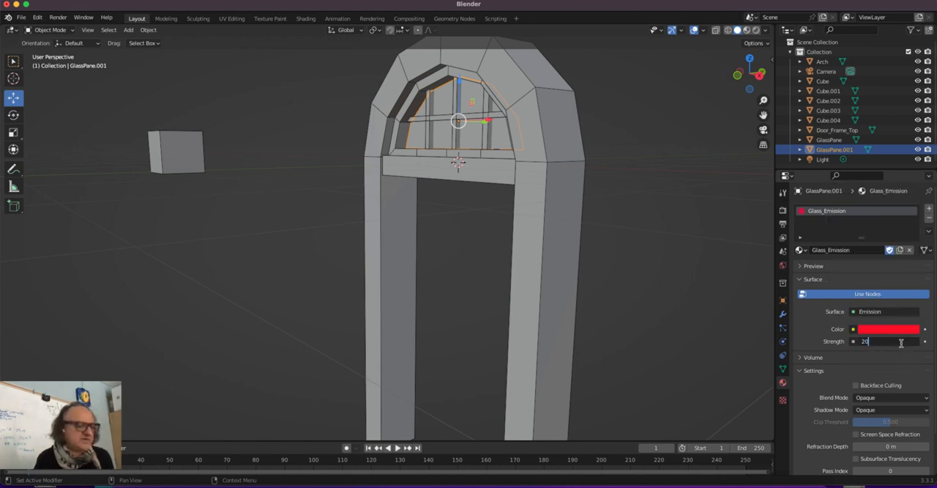
key(Return)
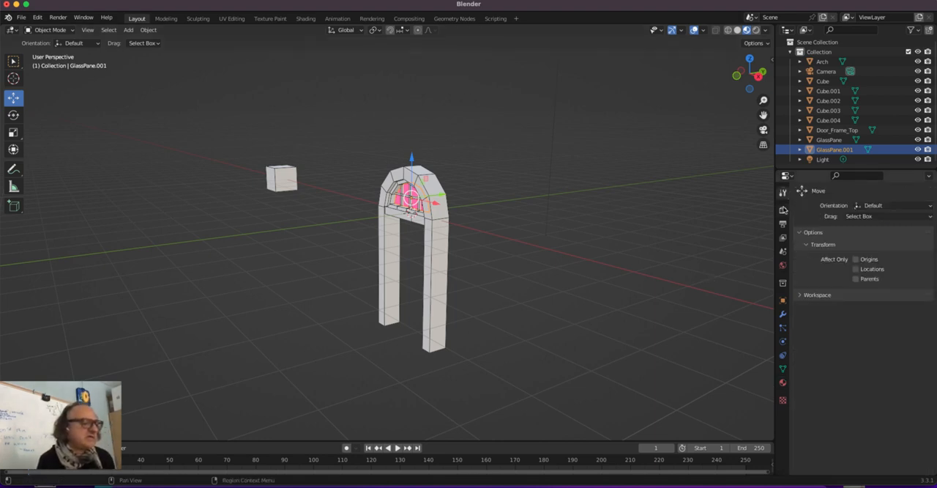
Enable Ambient Occlusion and Bloom in the Eevee render settings
click(782, 224)
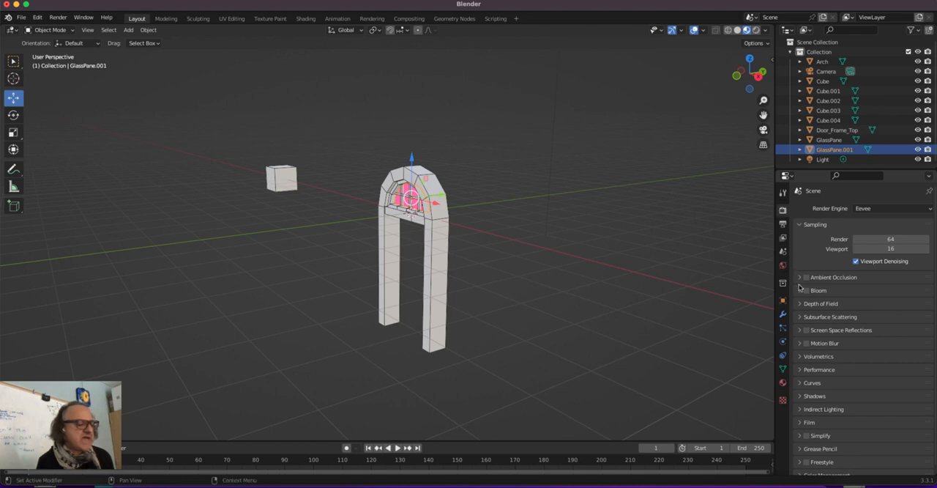
click(805, 290)
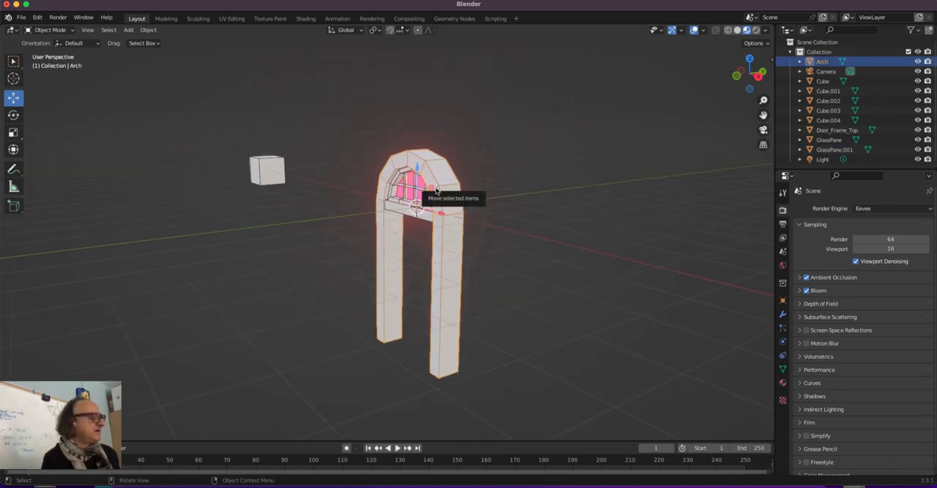
mouse_move(778, 387)
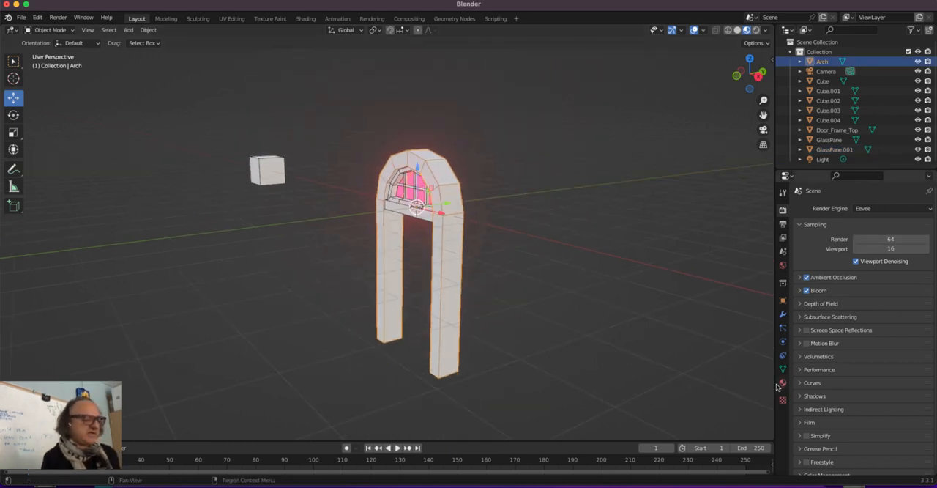
Set the Glass_Emission colour to purple and switch back to solid shading
click(783, 301)
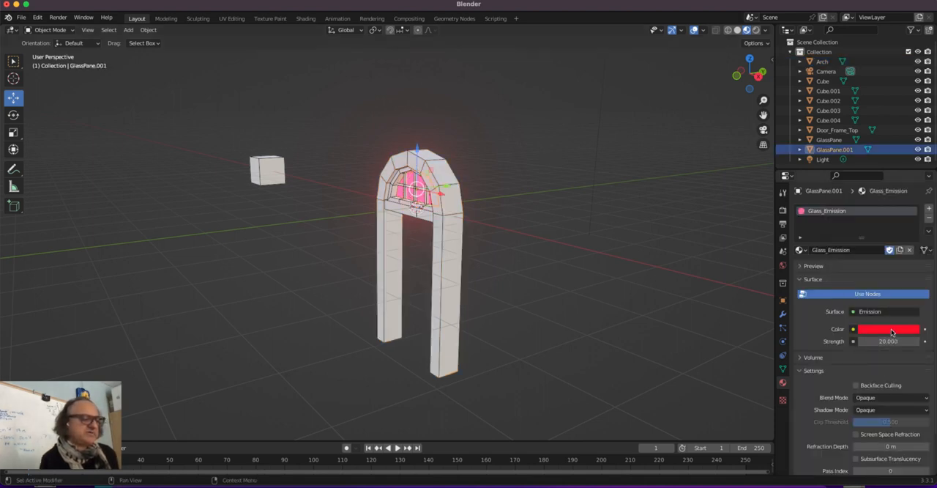
click(889, 329)
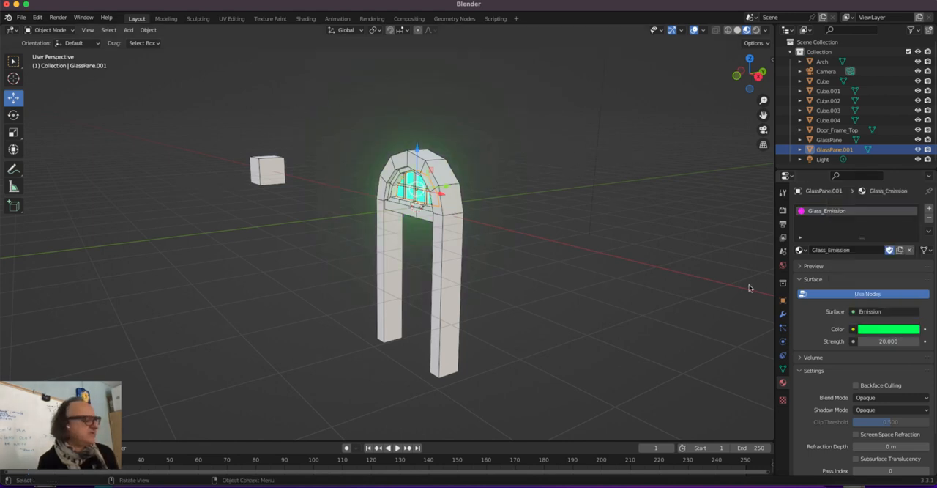
click(888, 329)
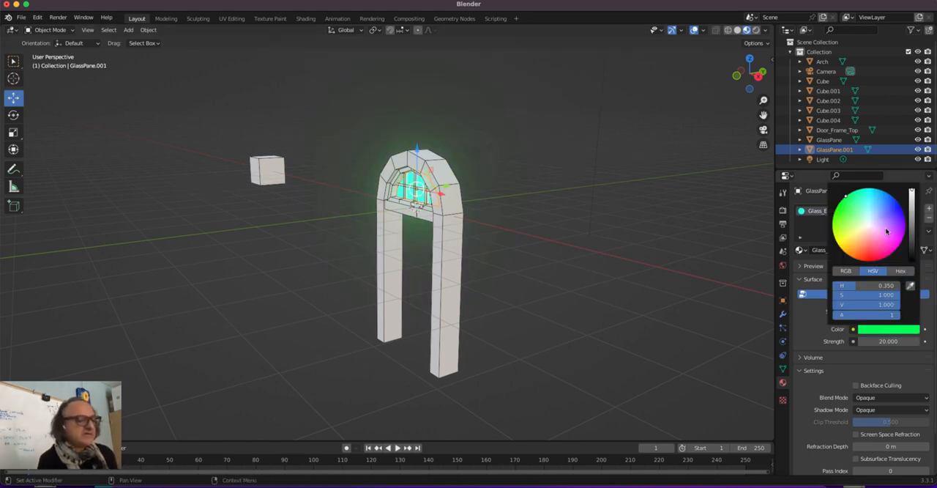
click(904, 224)
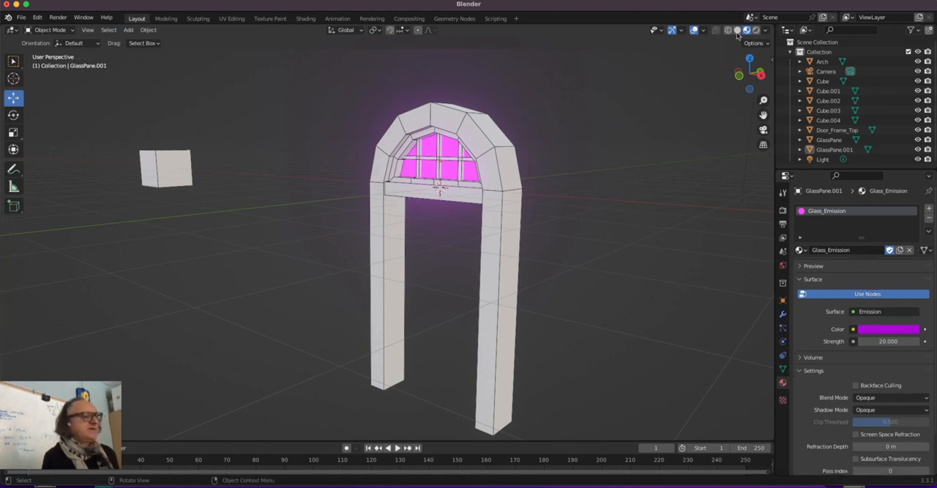
click(737, 30)
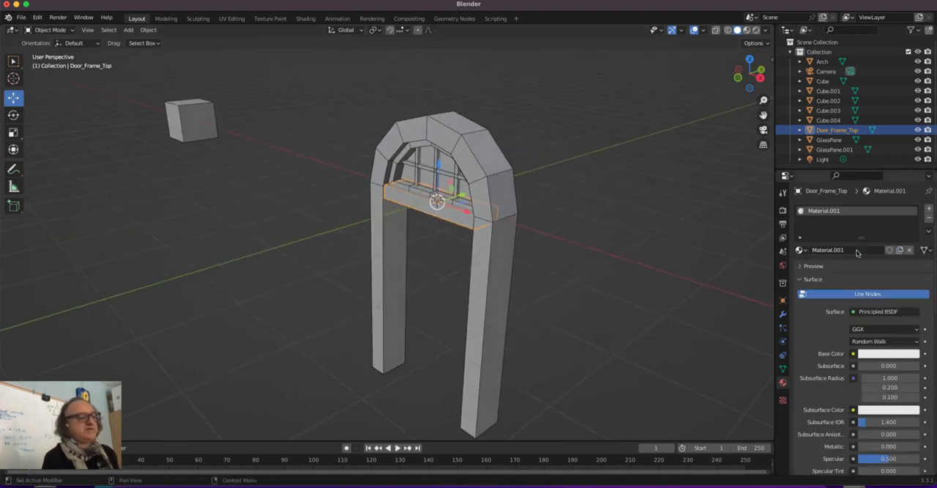
Rename Door_Frame_Top's material to DoorFrameTop and set a dark reddish-brown base colour
double_click(827, 250)
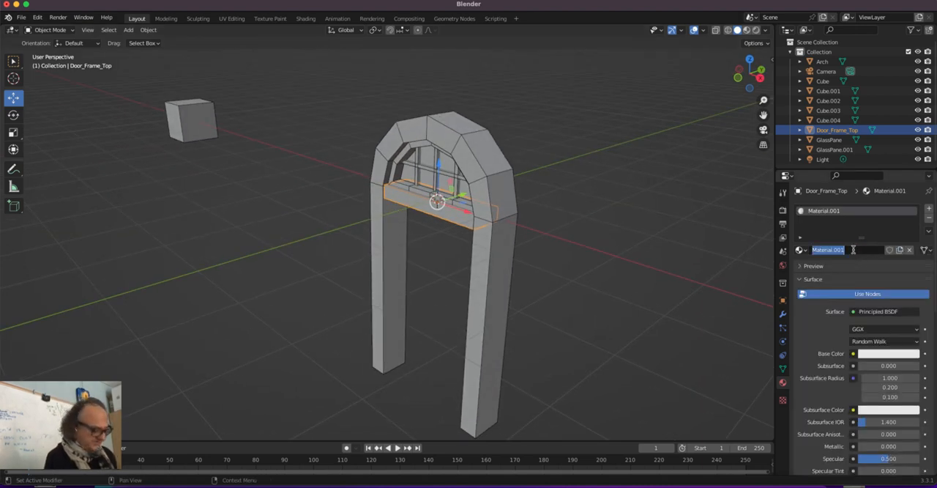
text(DoorFrameTop)
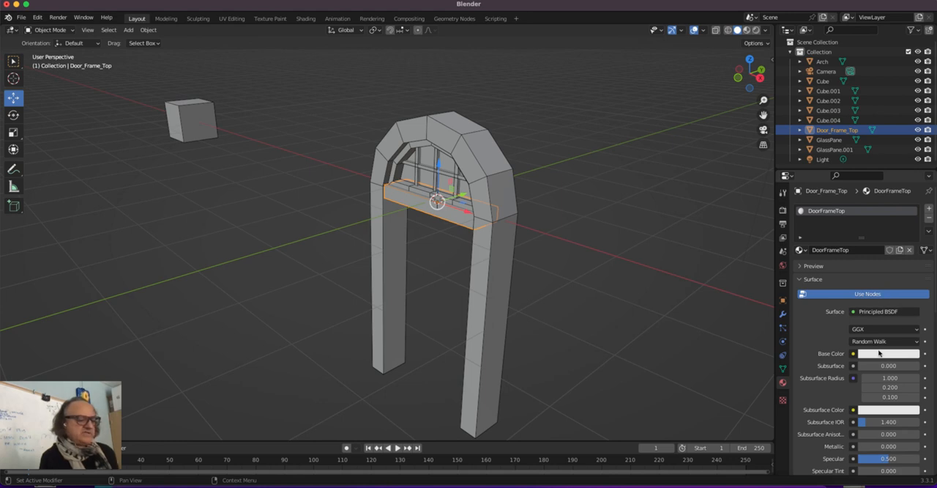
click(887, 353)
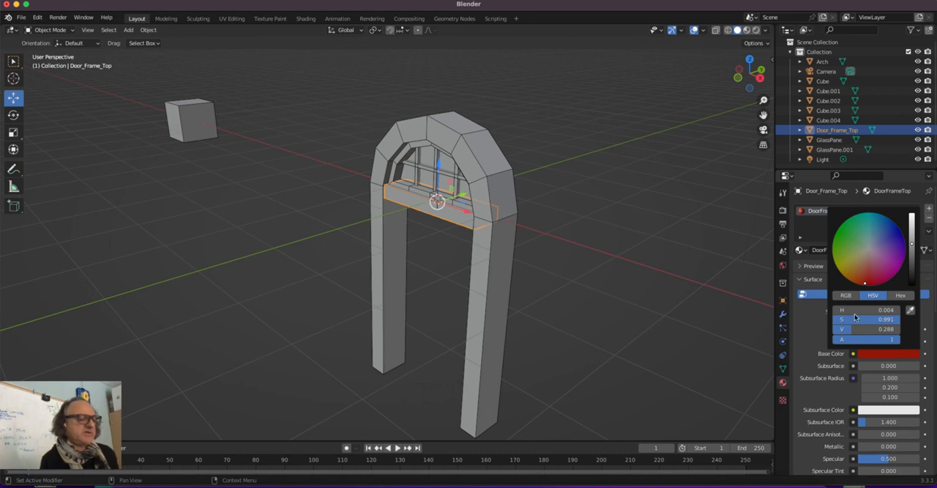
click(681, 249)
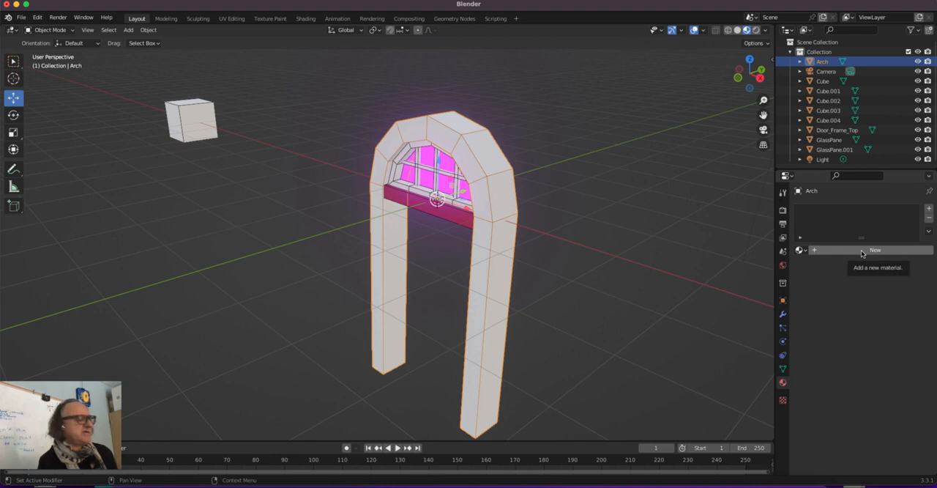
mouse_move(544, 206)
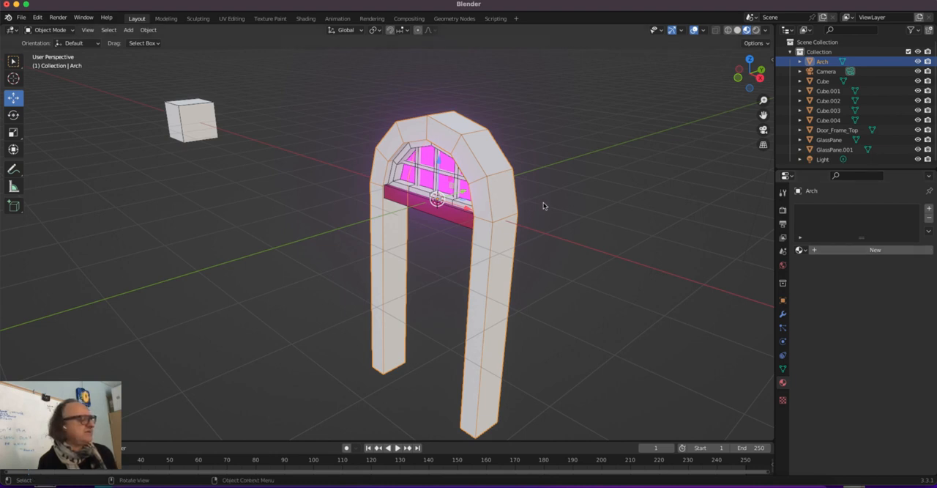
mouse_move(801, 250)
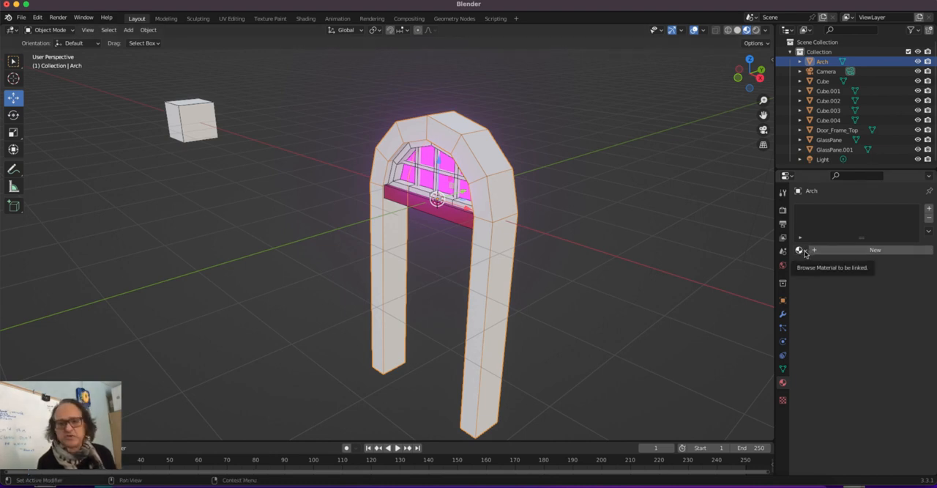
Try Glass_Emission on the arch, switch to DoorFrameTop, and add a second material slot
click(800, 249)
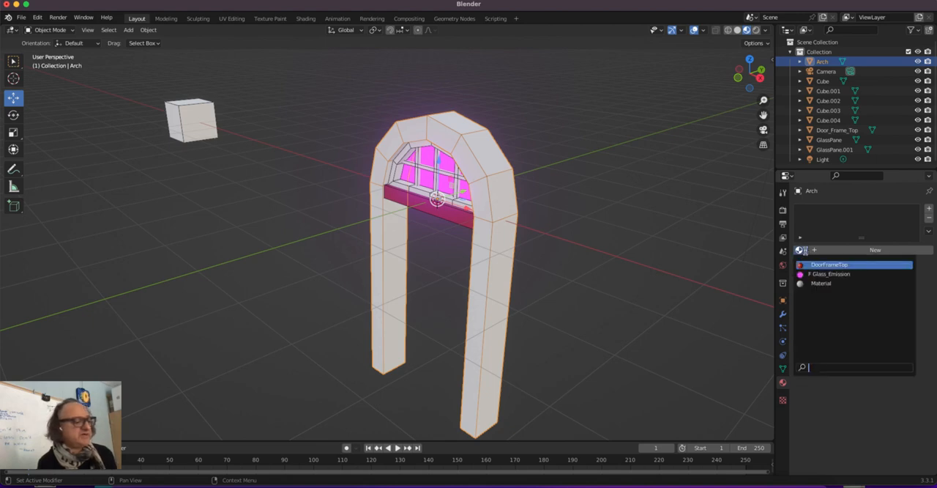
click(830, 274)
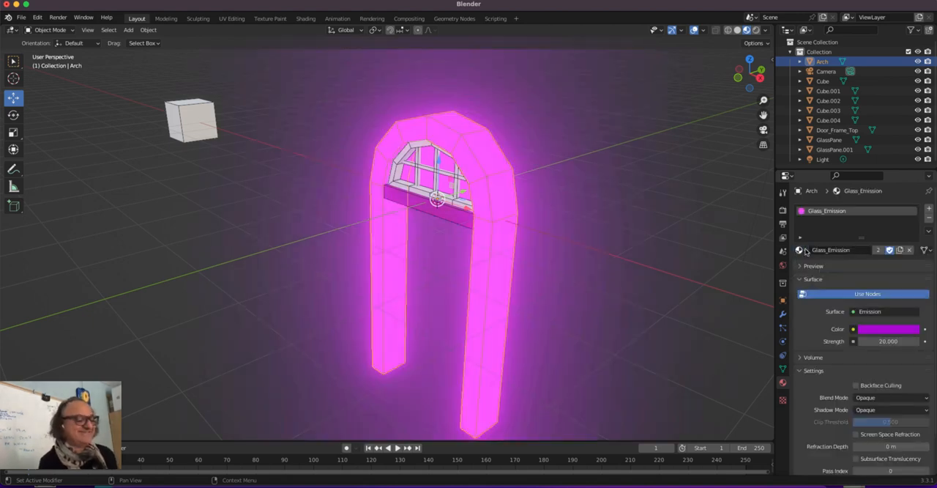
click(805, 250)
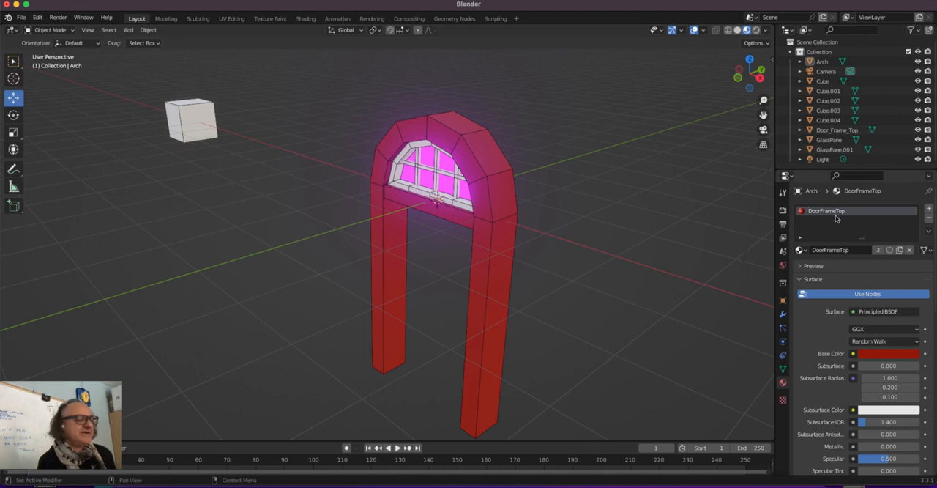
mouse_move(835, 212)
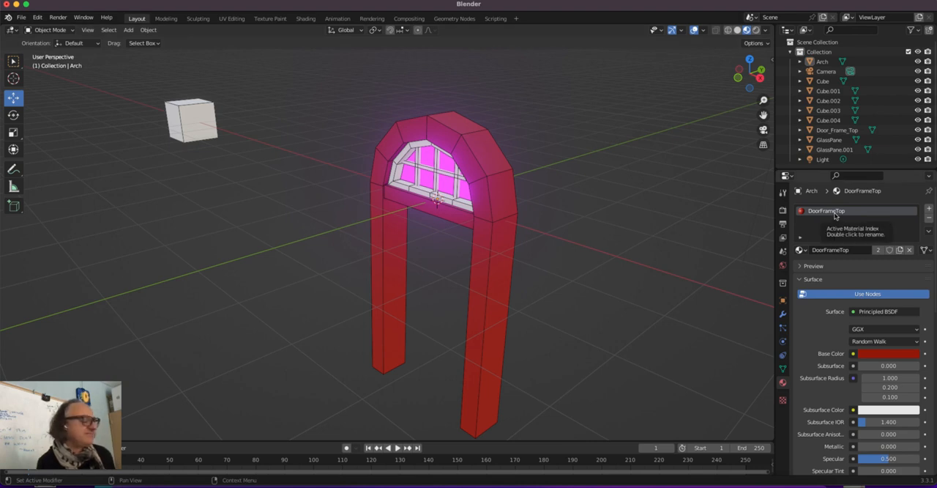
click(822, 61)
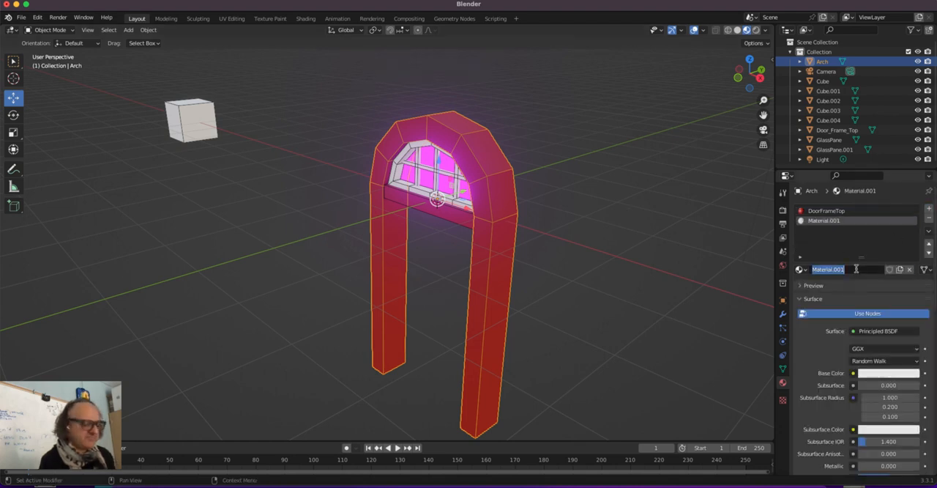
Rename the new material DoorFrame2 and adjust its base colour, trying red then olive yellow
text(DoorFrame2)
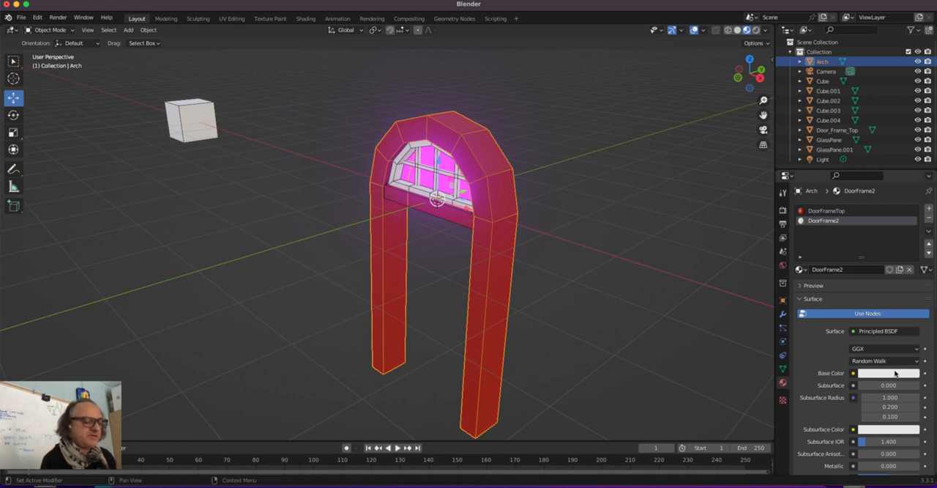
click(888, 373)
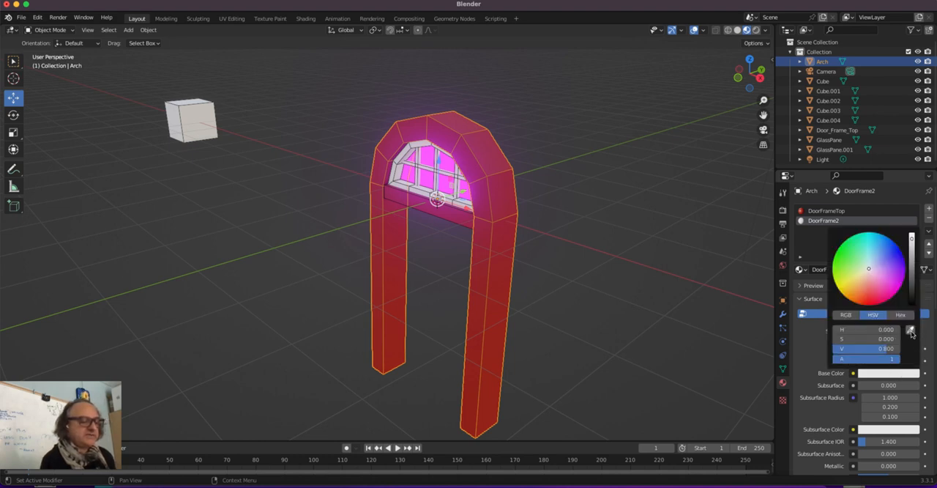
click(766, 380)
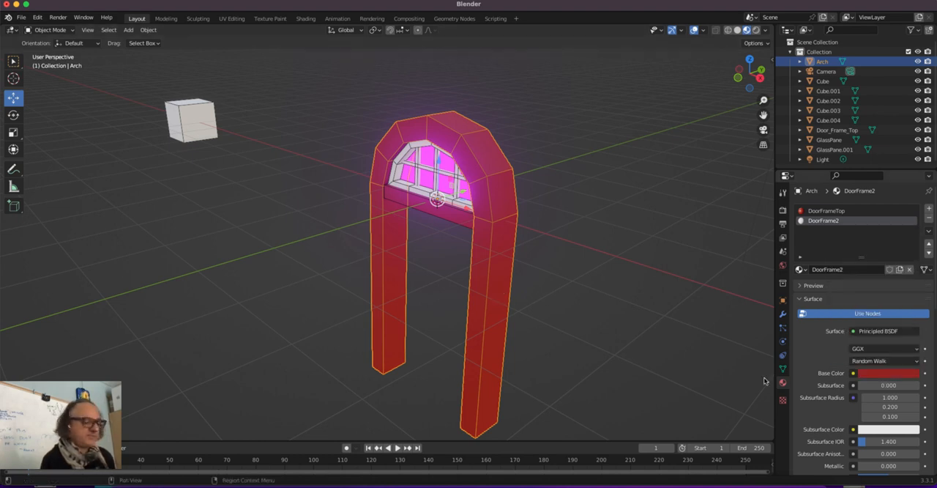
click(886, 373)
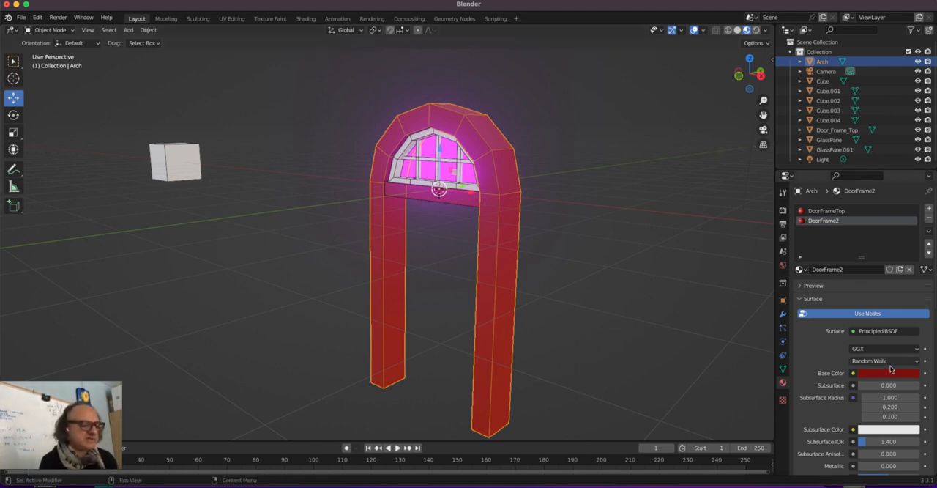
click(888, 373)
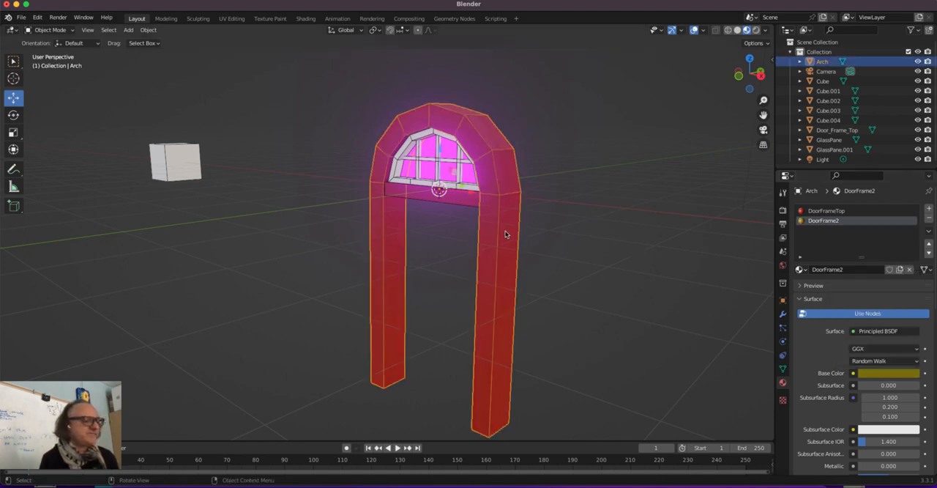
In Edit Mode, assign DoorFrame2 to the arch's legs and curved frame faces
key(Tab)
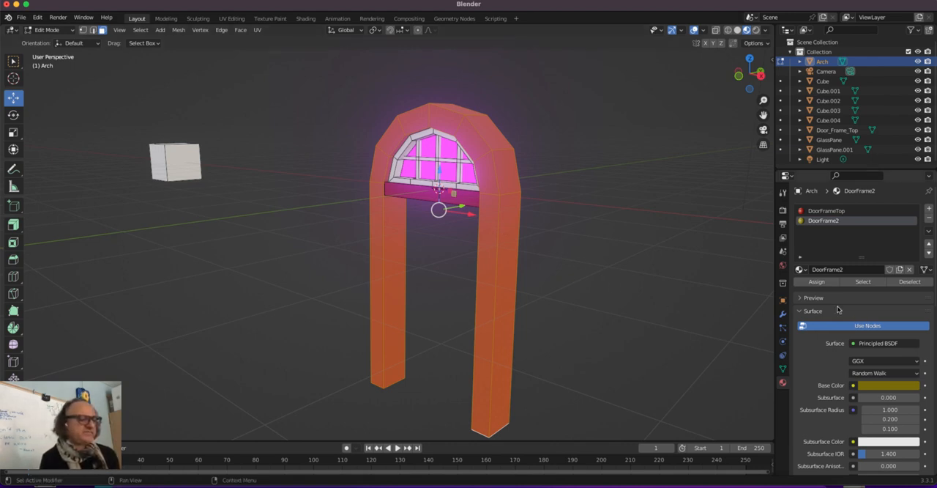
click(817, 281)
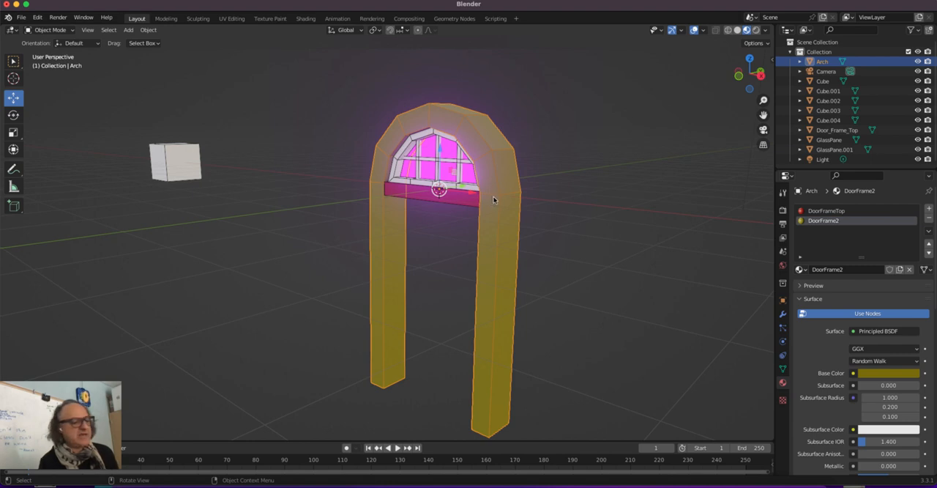
mouse_move(498, 202)
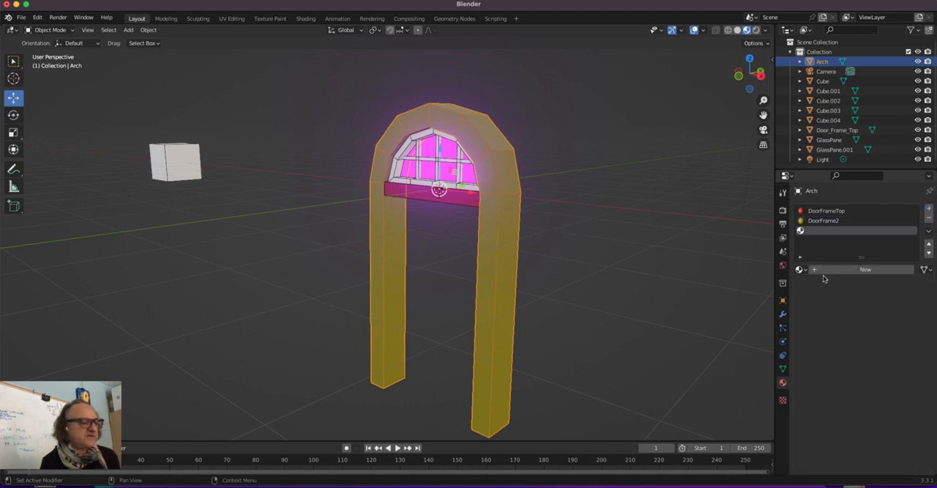
Create a DarkBlueFrame material with dark blue base colour and assign it to the arch frame
click(866, 268)
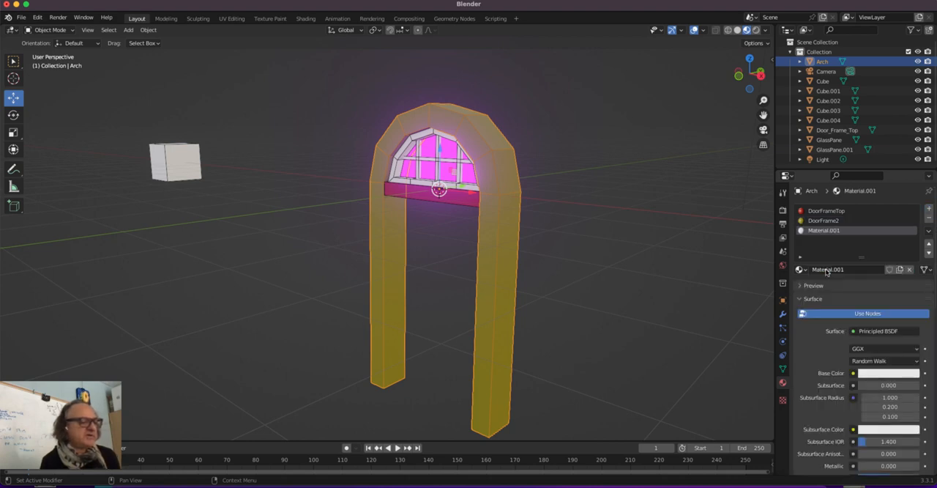
double_click(827, 269)
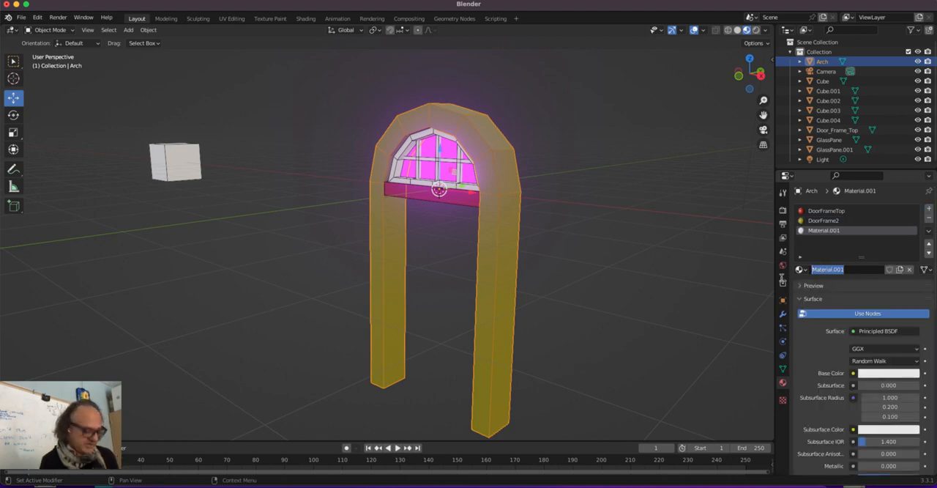
text(DarkBlueFrame)
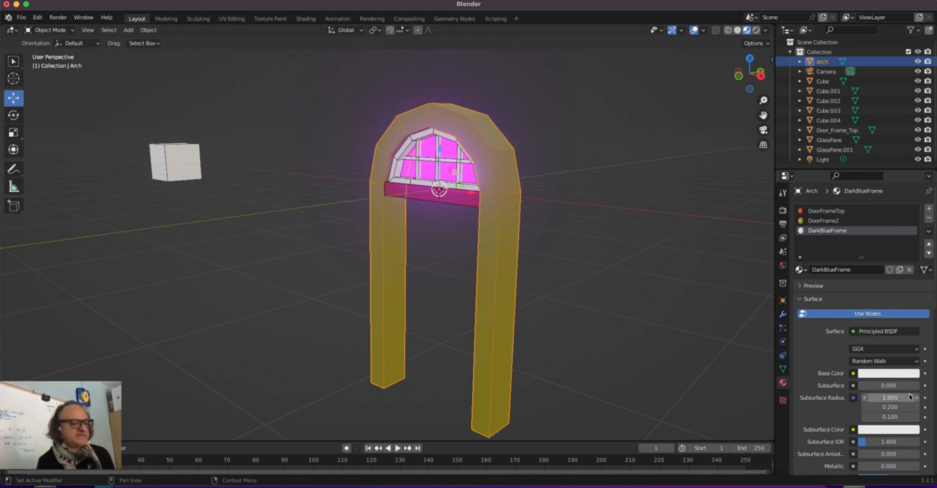
click(889, 373)
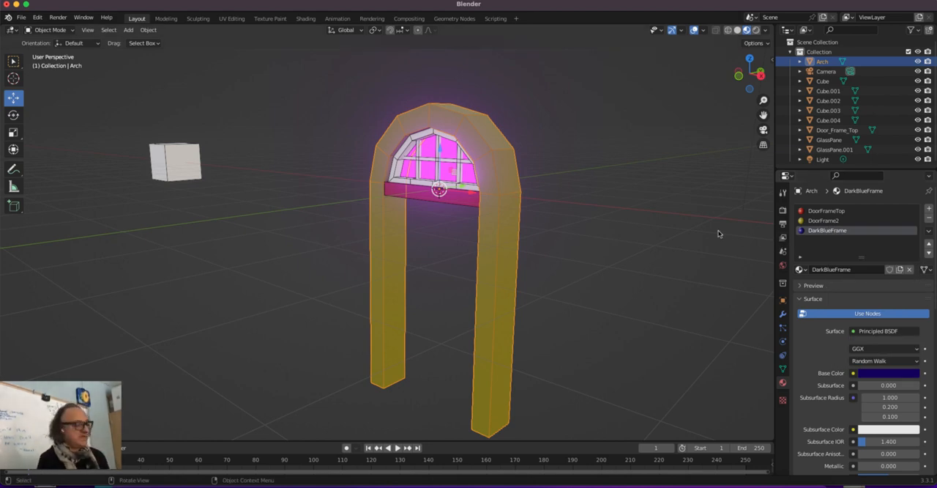
key(Tab)
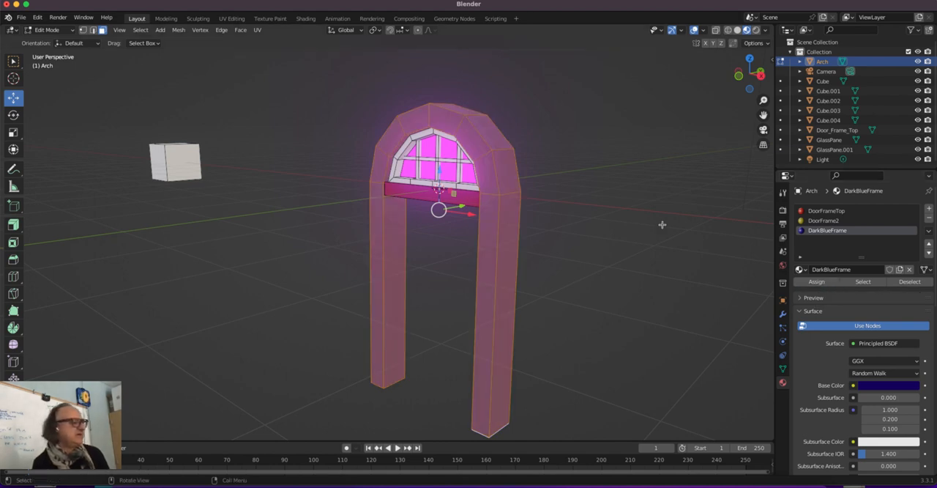
key(Tab)
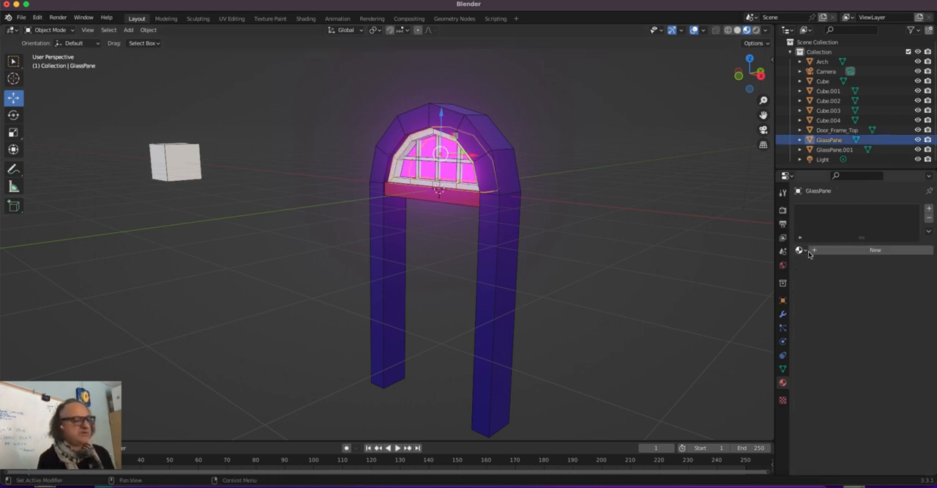
Apply the DoorFrameTop material to the GlassPane sill and the mullion bars
click(800, 250)
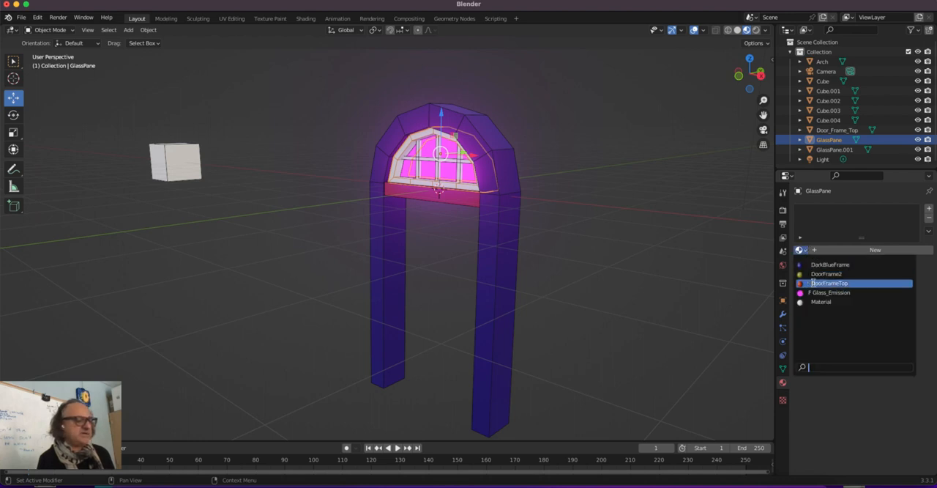
click(830, 284)
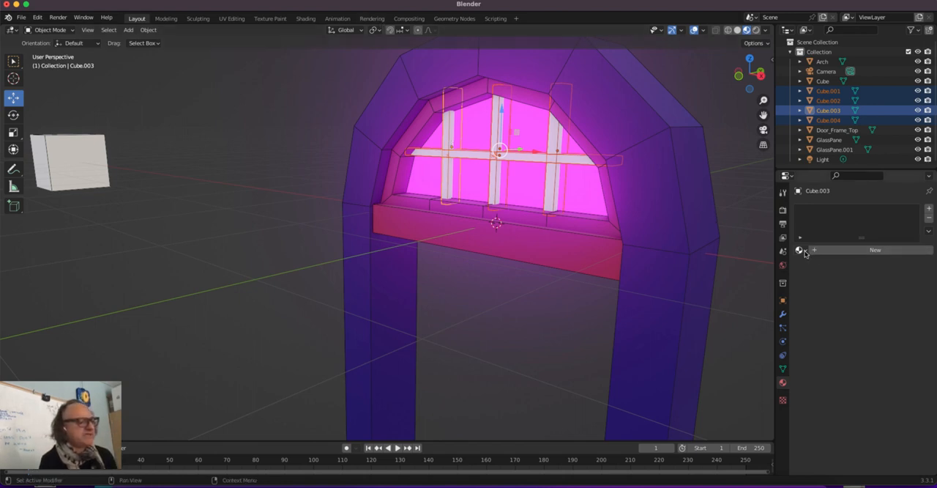
mouse_move(799, 249)
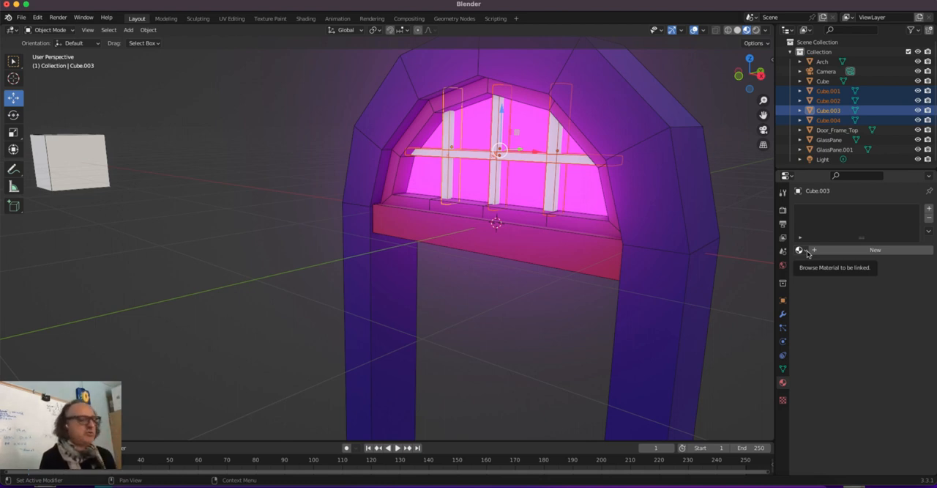
click(799, 250)
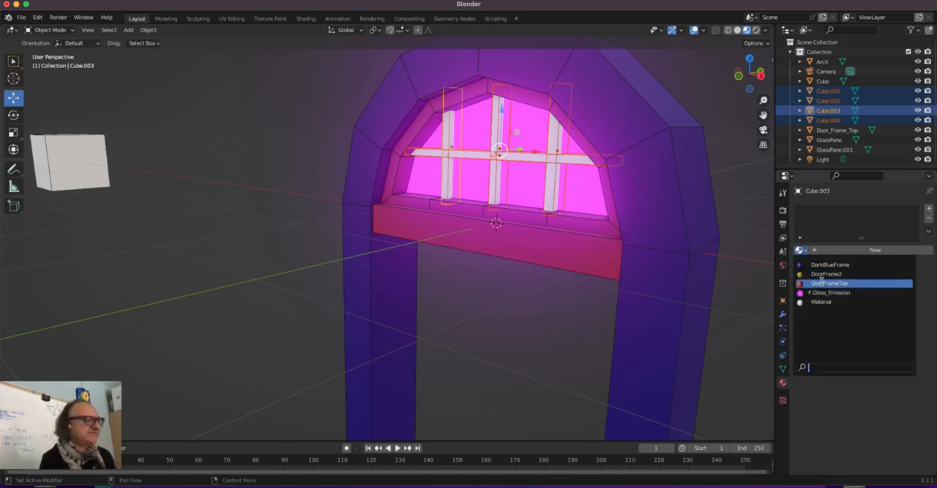
click(830, 283)
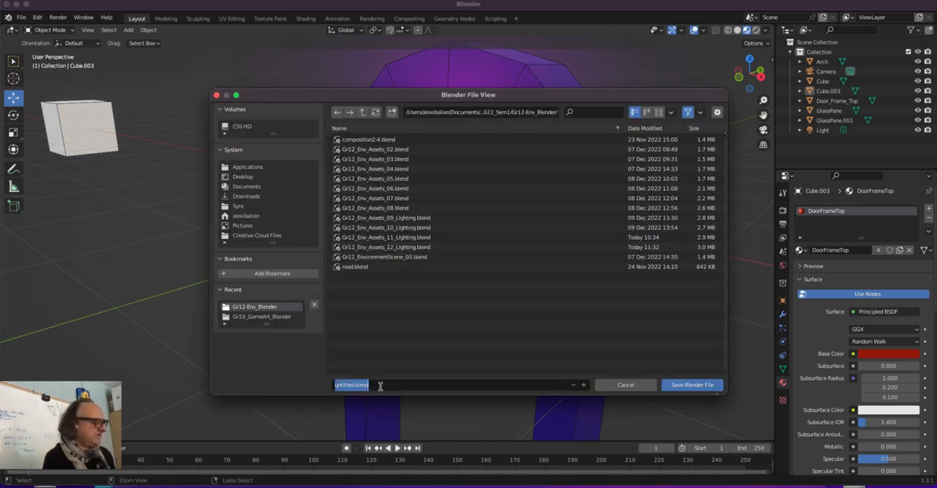
Begin typing a file name starting with 'Gr' in the save dialog
text(Gr1)
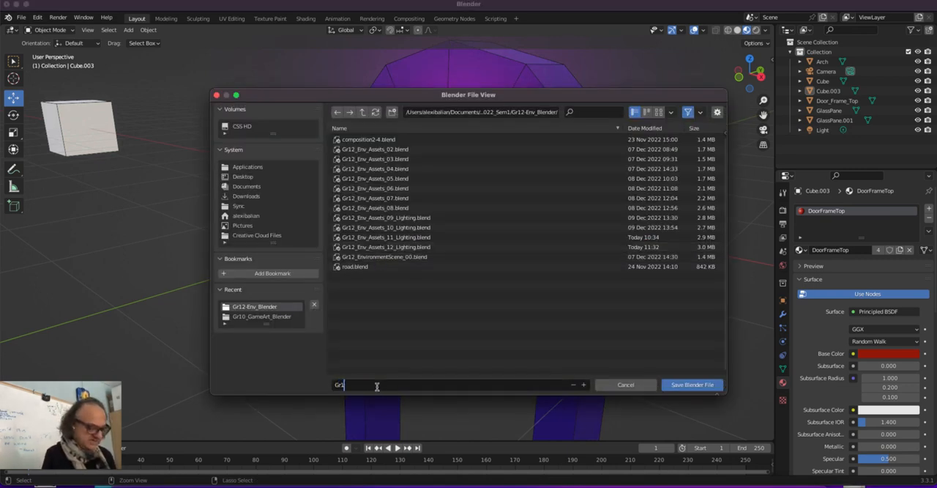